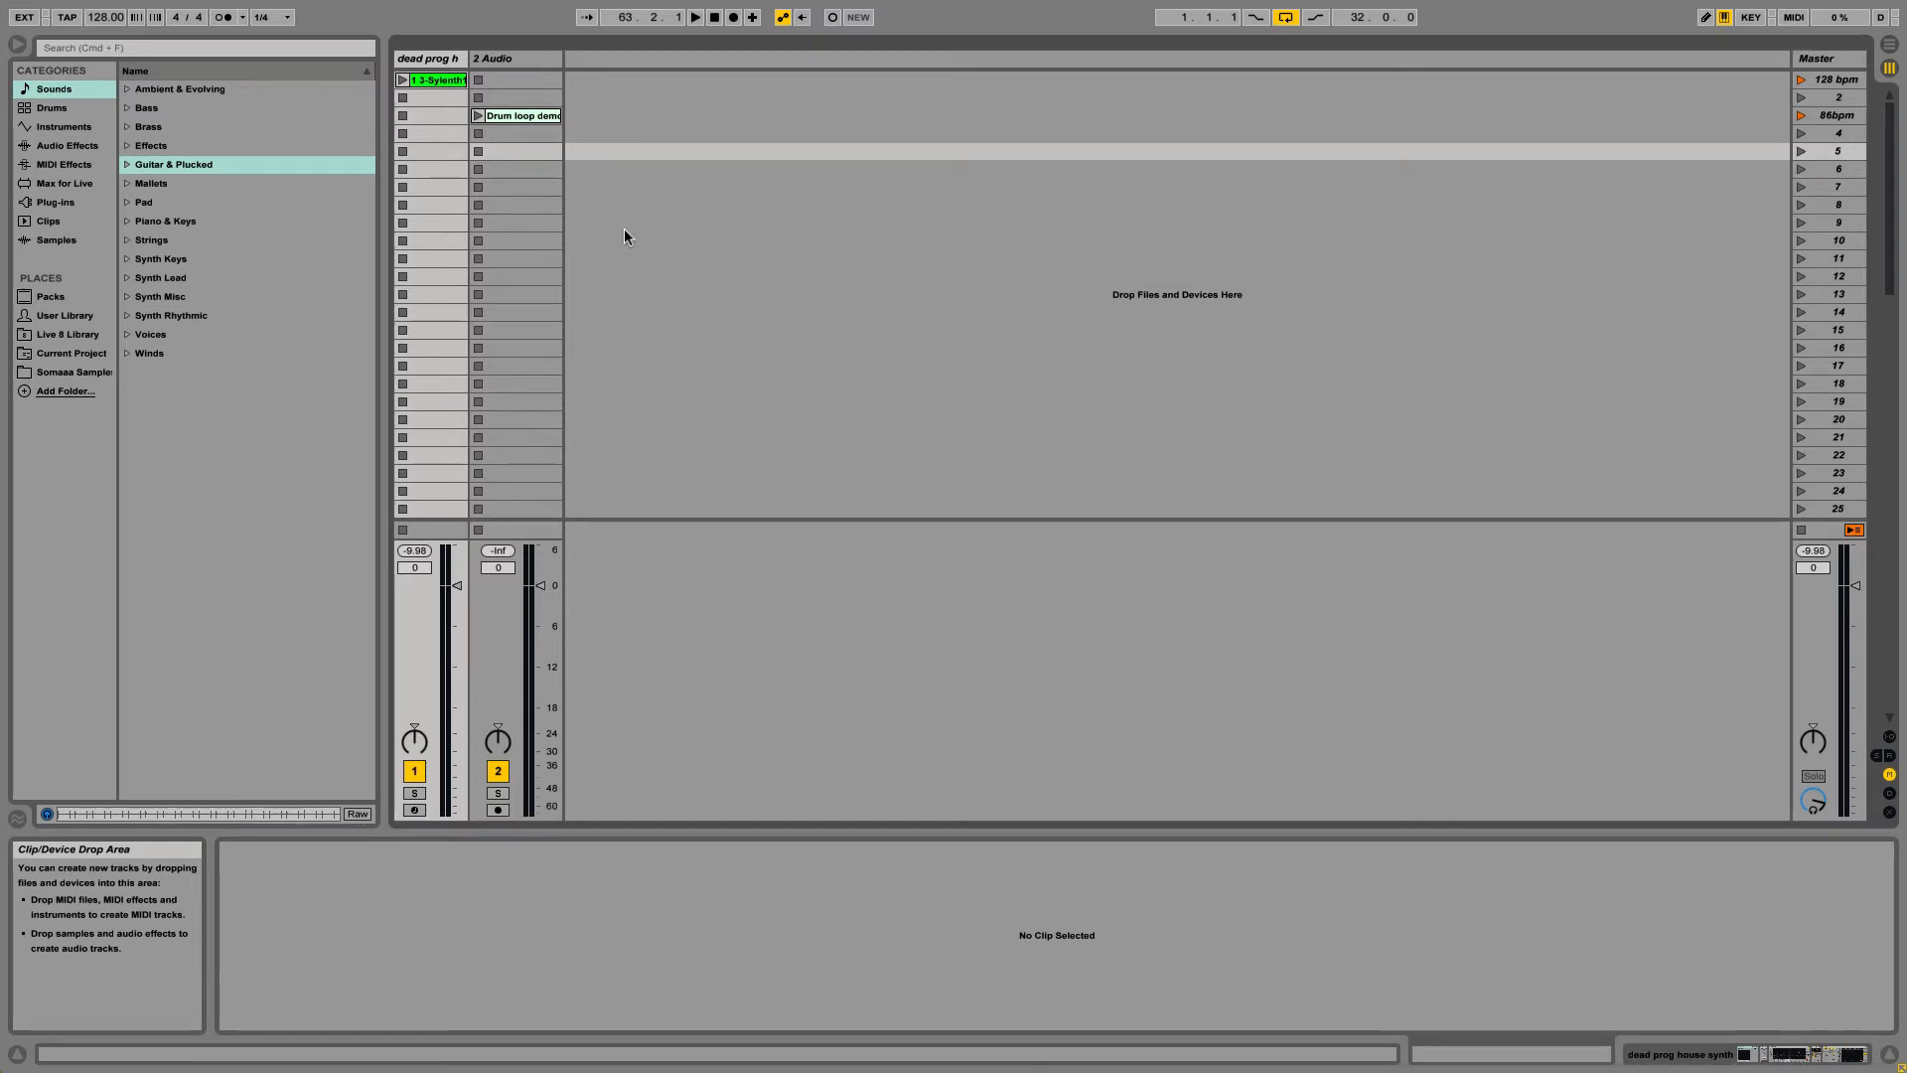
mouse_move(642, 258)
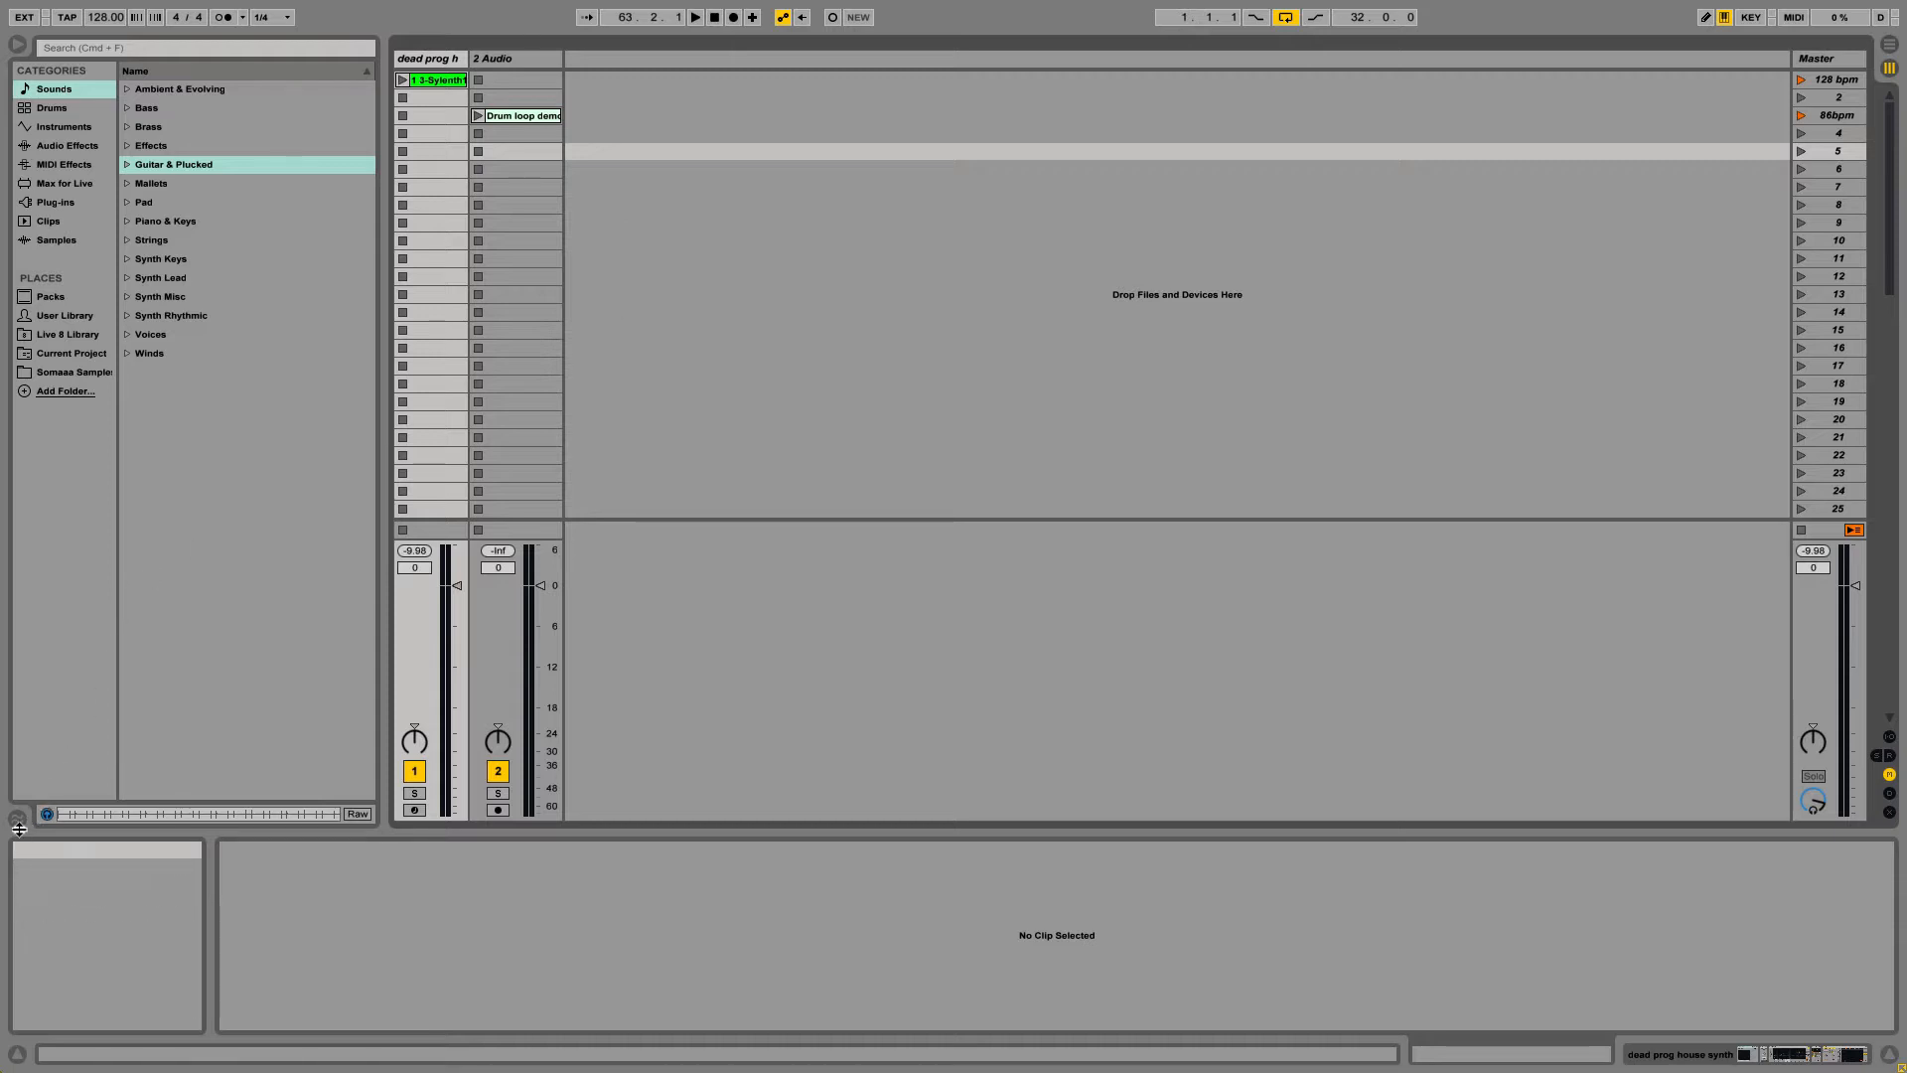
- Show the Groove Pool and open the Core Library's Swing and Groove folder
left_click(15, 817)
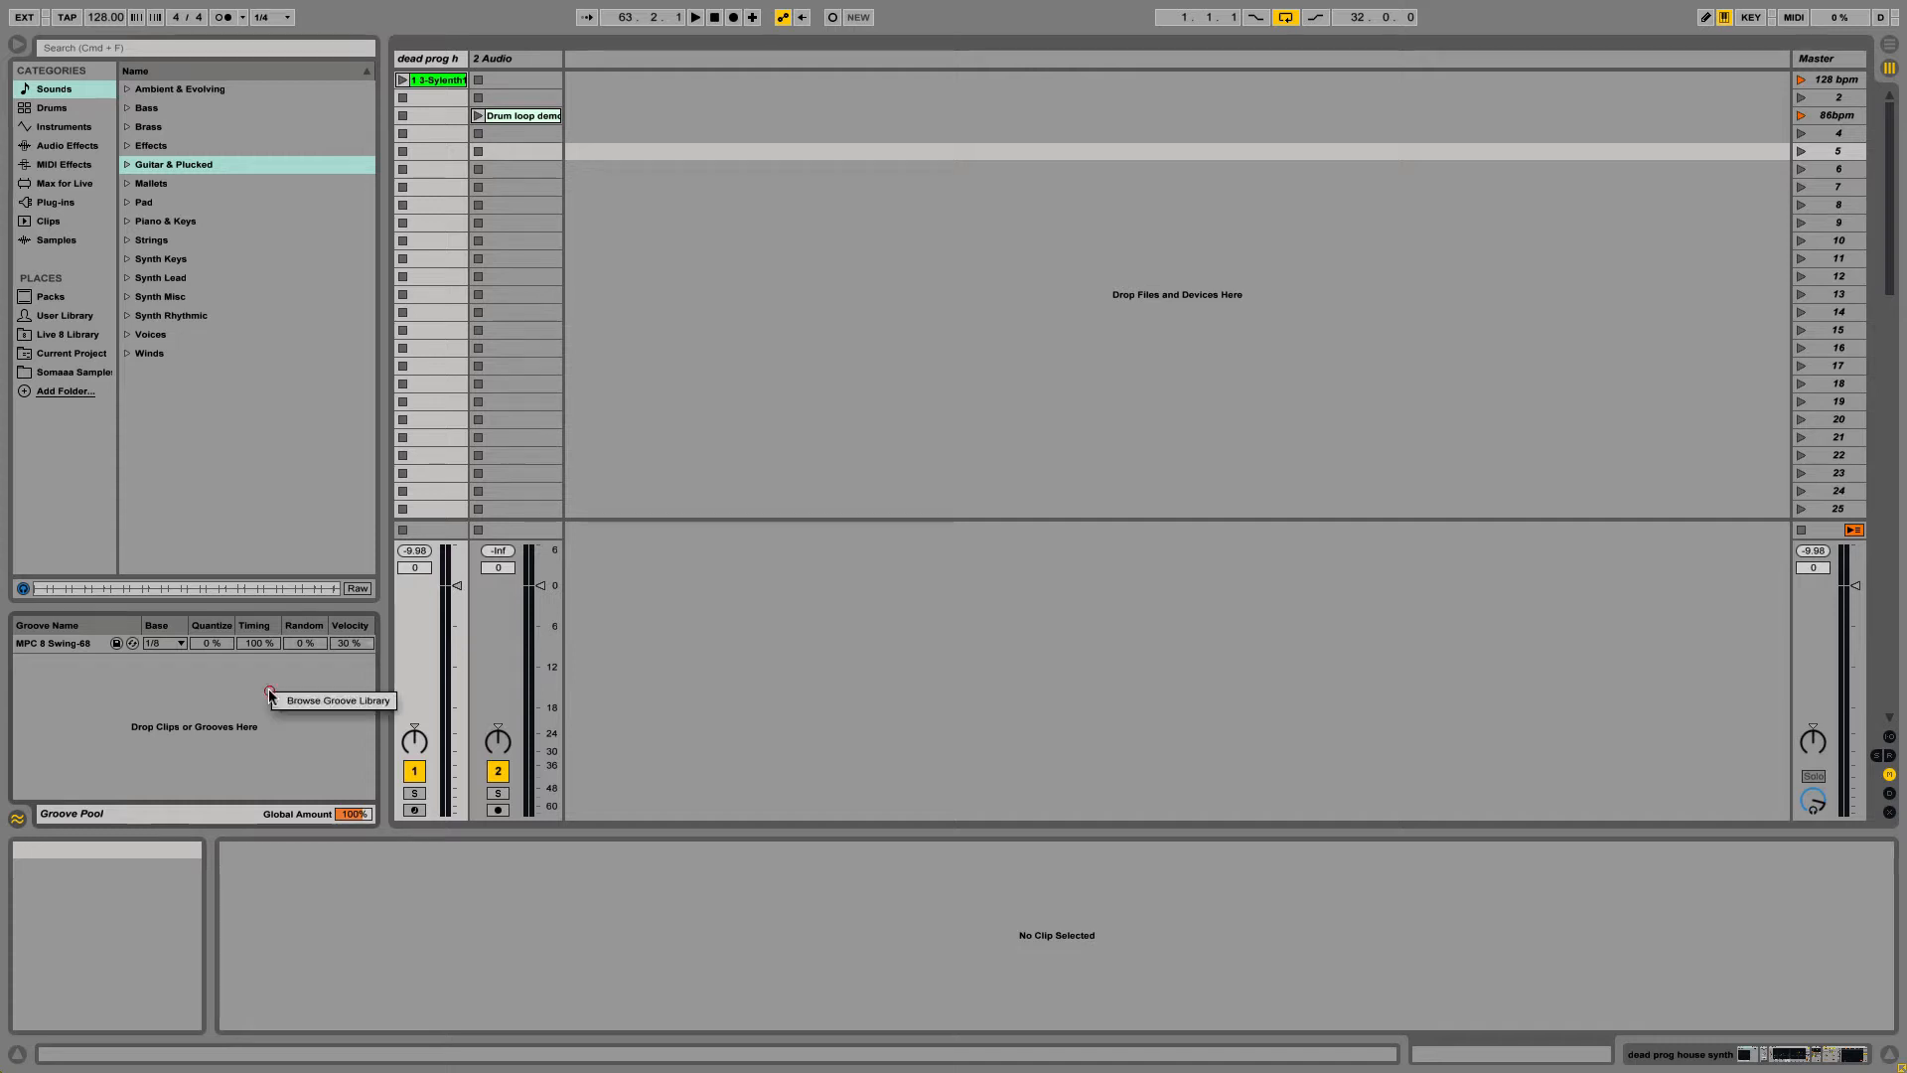
left_click(269, 690)
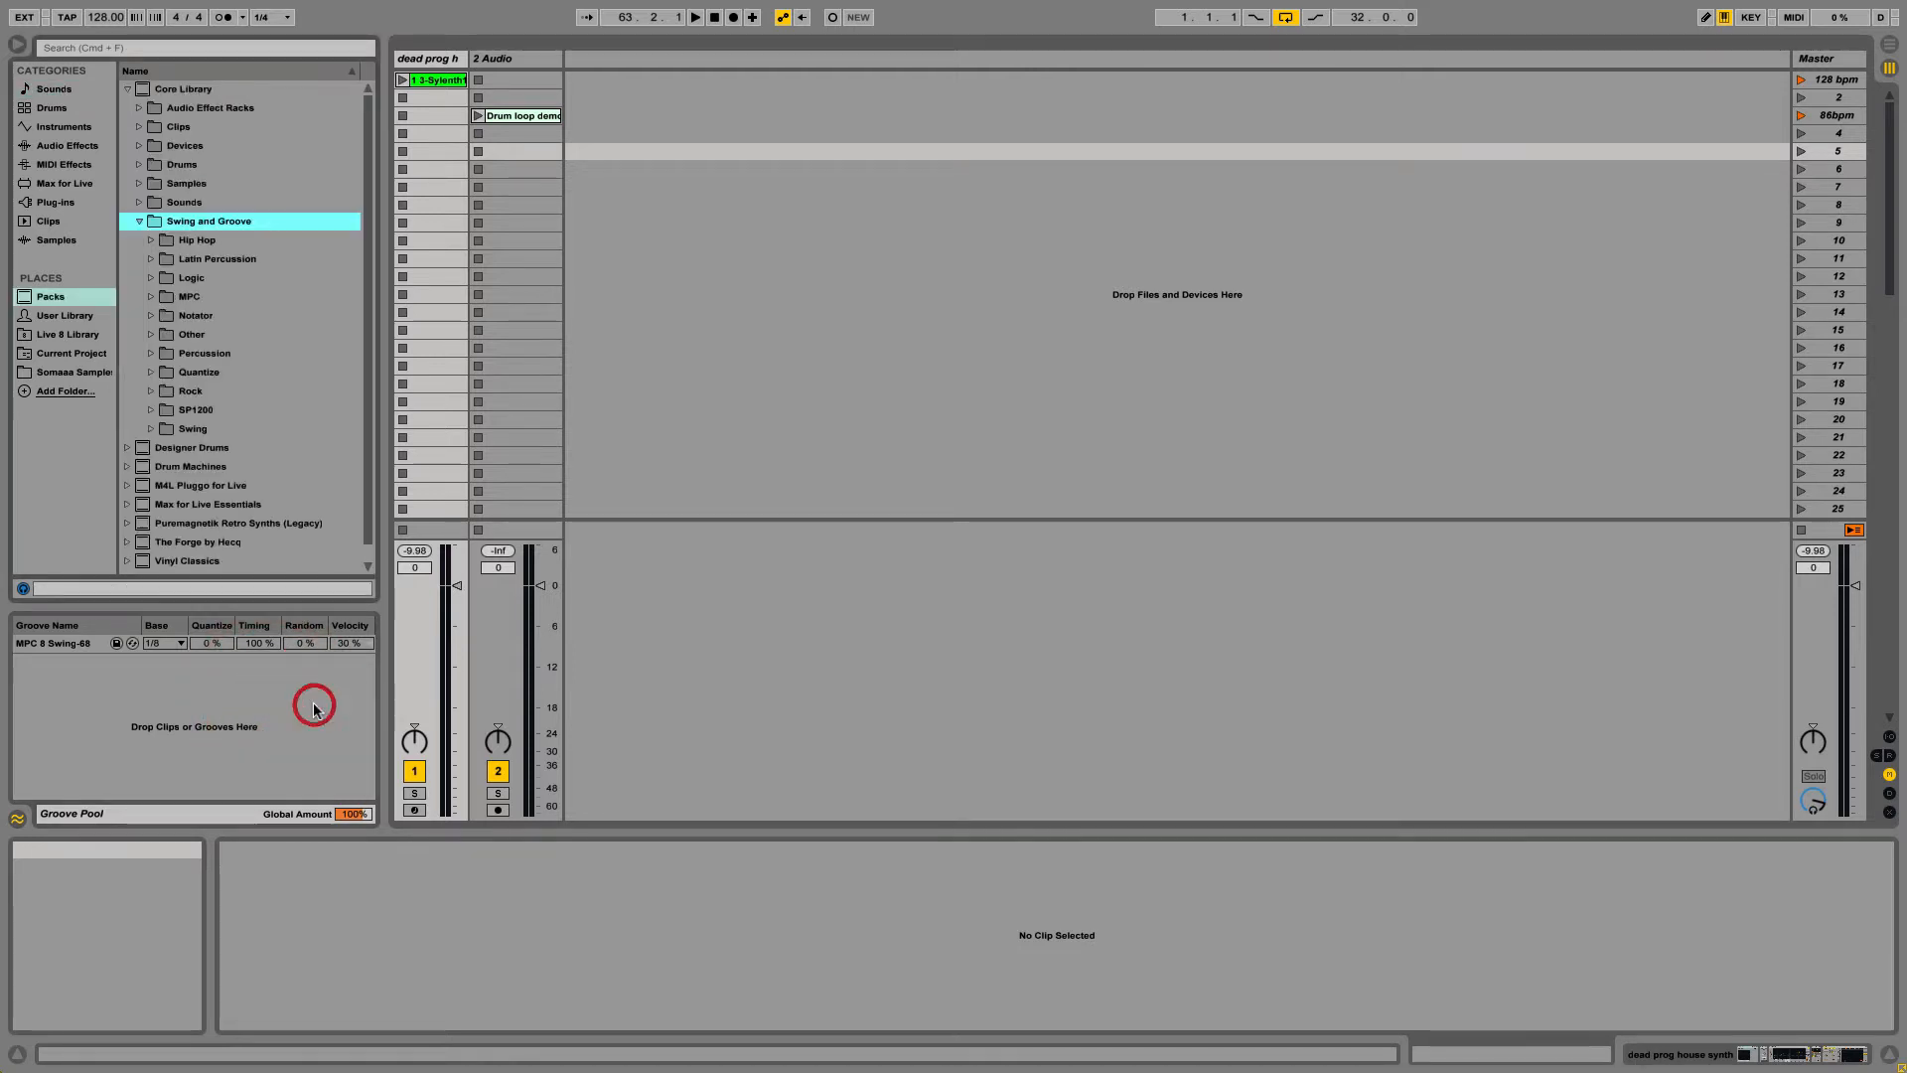
mouse_move(534, 145)
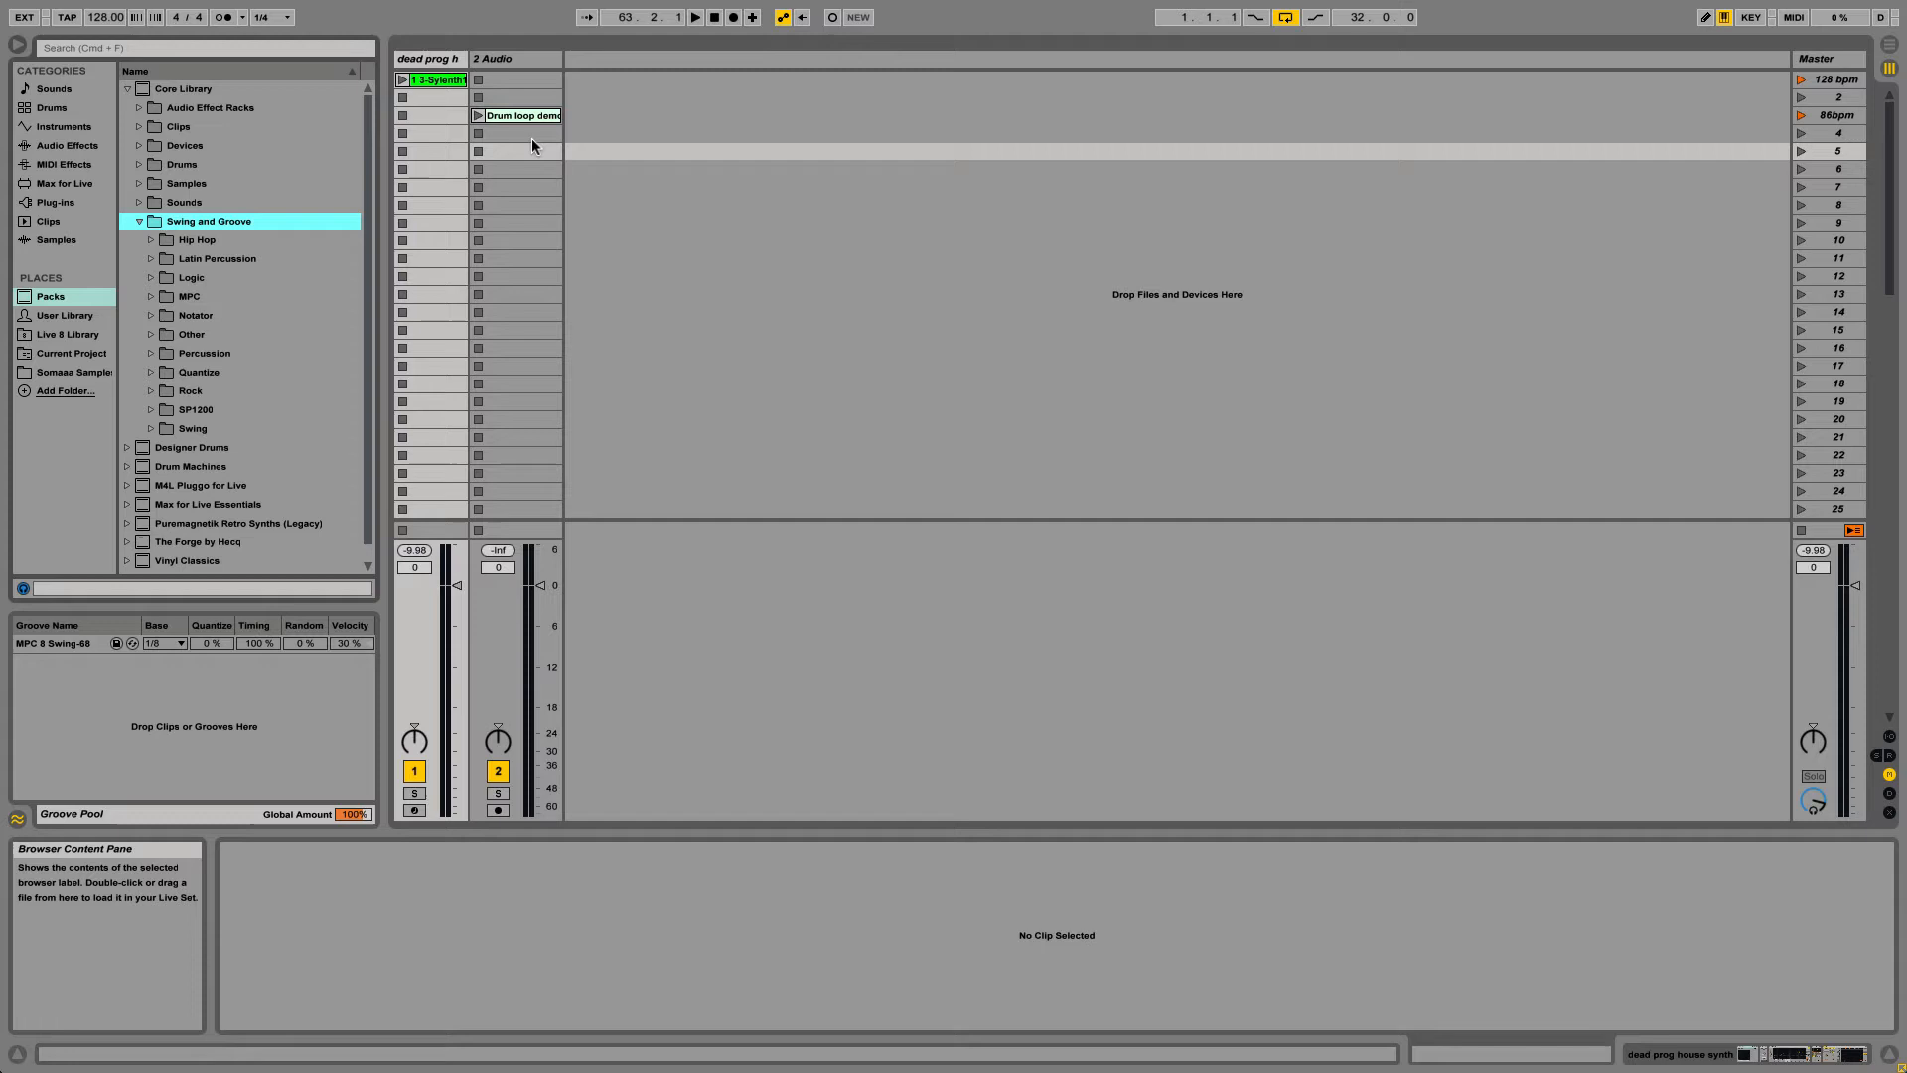
- Extract the Drum loop demo clip's groove into the Groove Pool
right_click(521, 116)
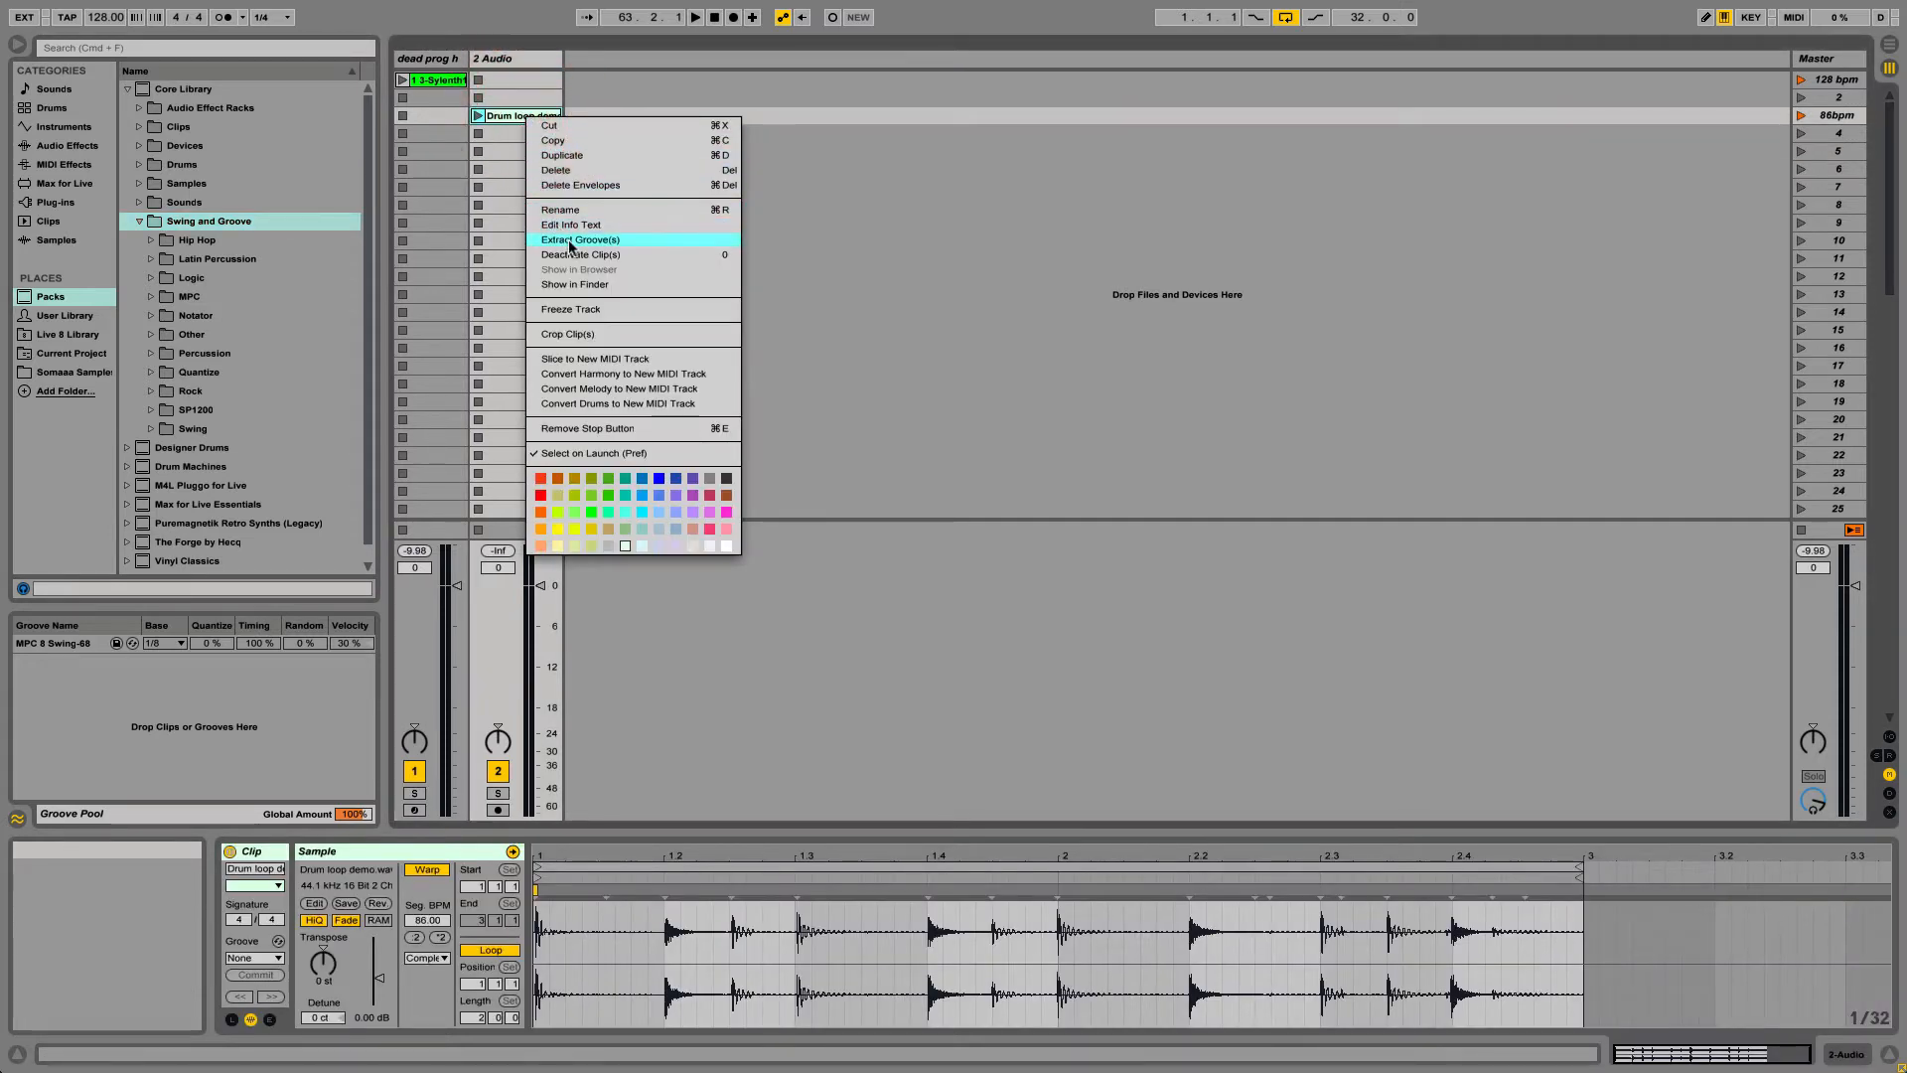
mouse_move(579, 270)
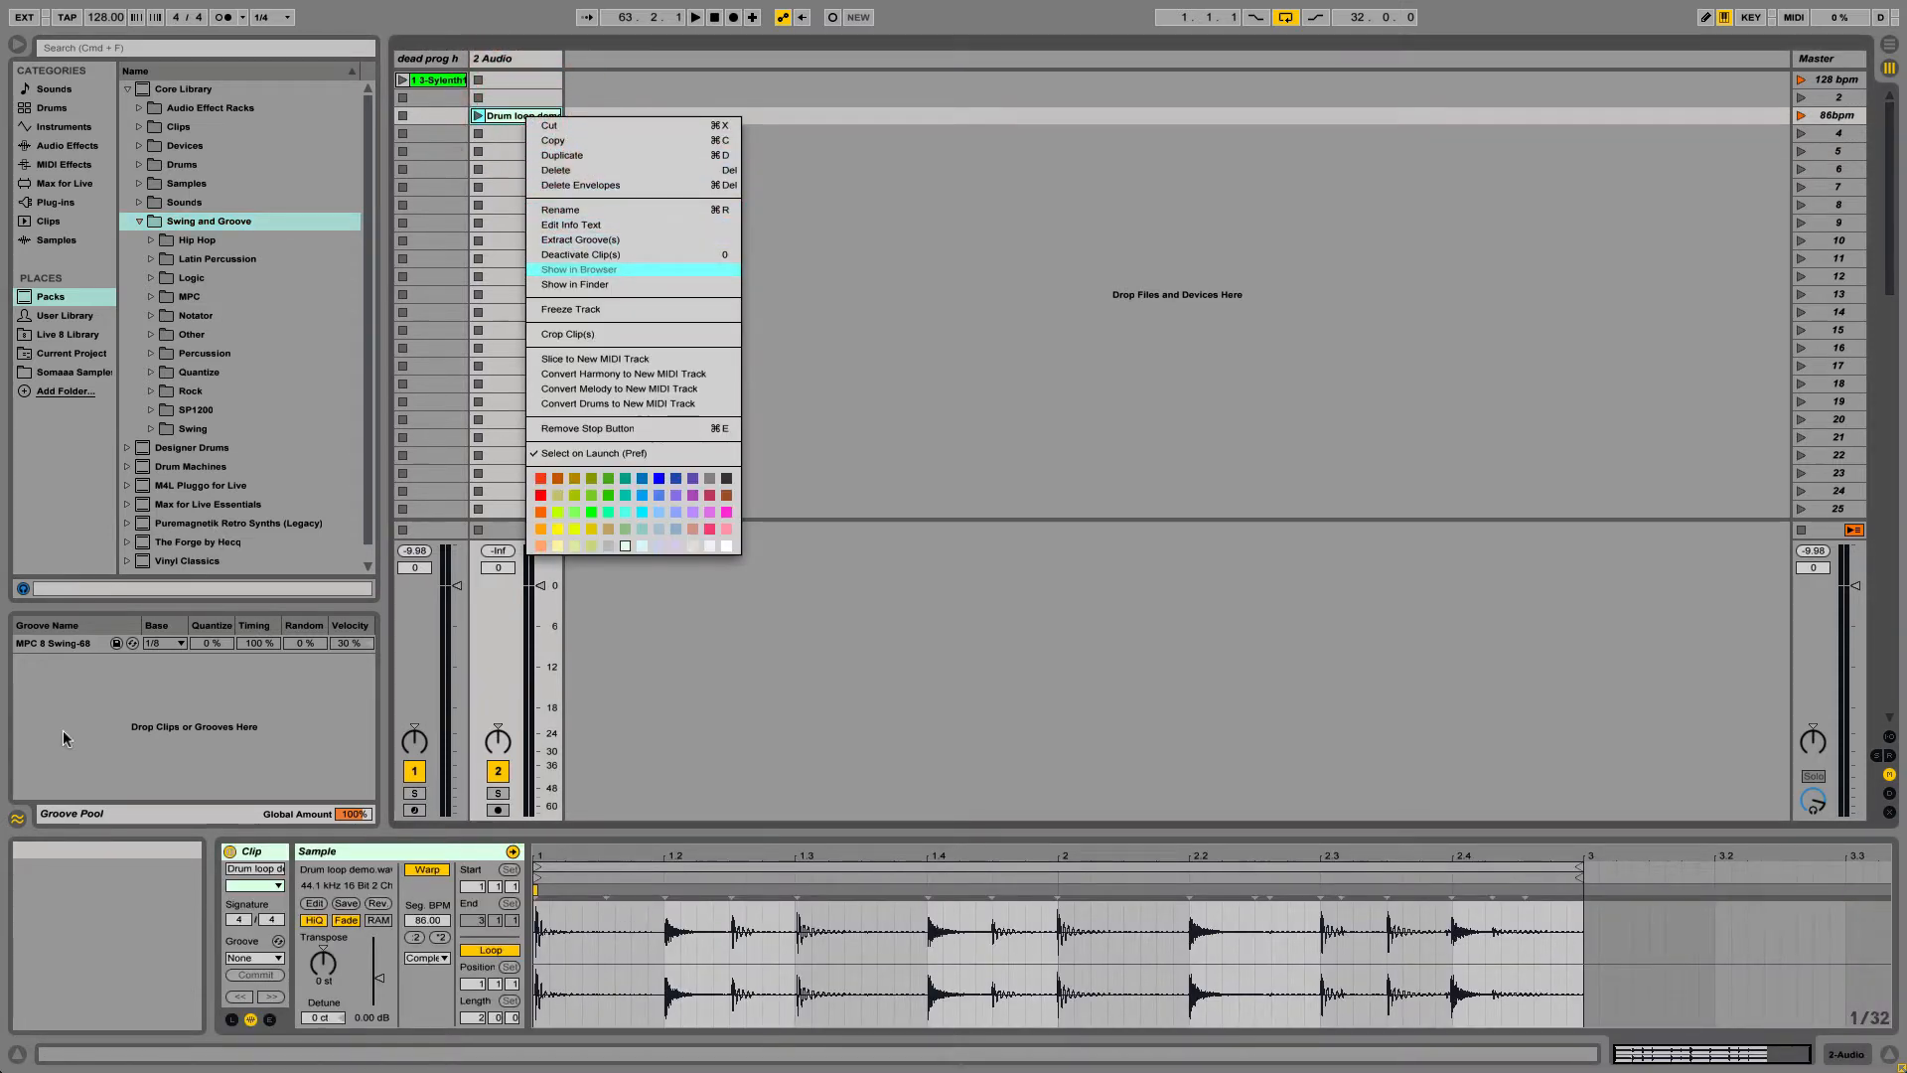
left_click(580, 239)
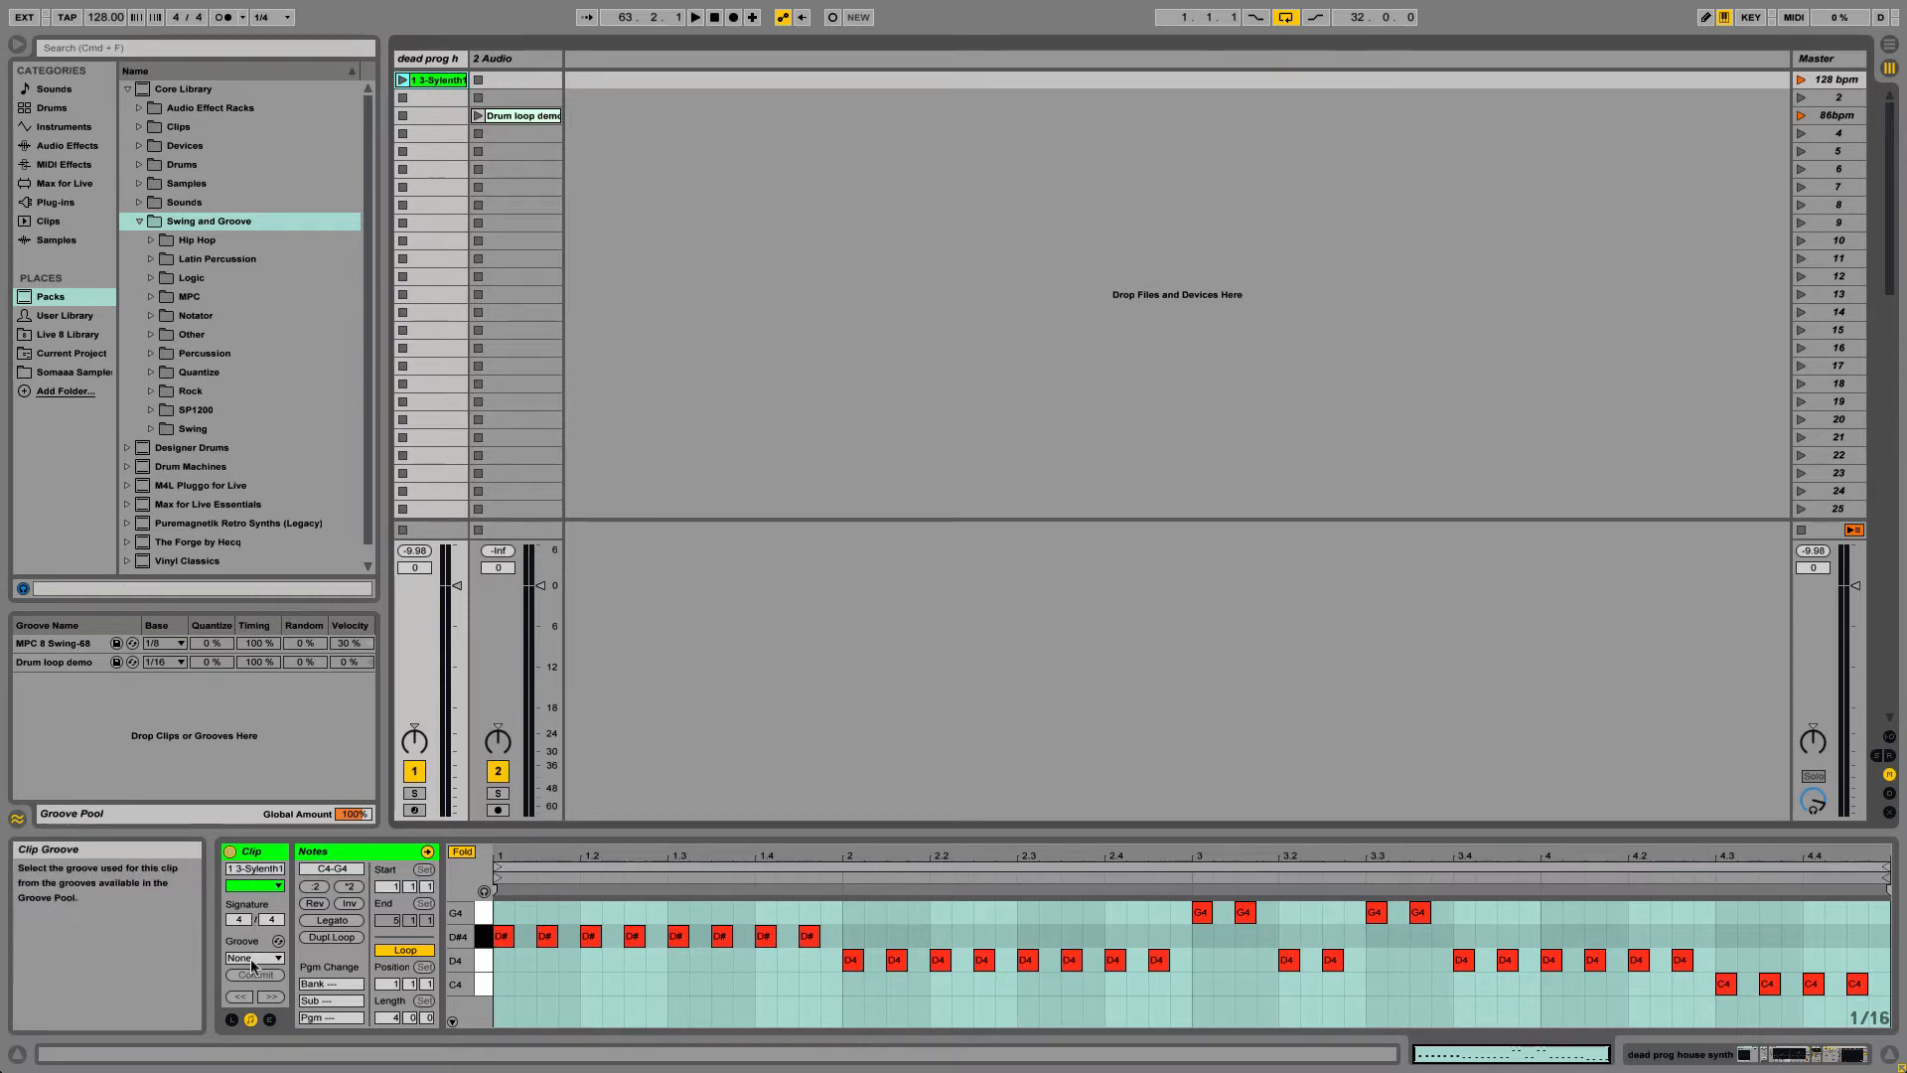
- Open the synth clip's Groove chooser to list MPC 8 Swing-68 and Drum loop demo
left_click(253, 956)
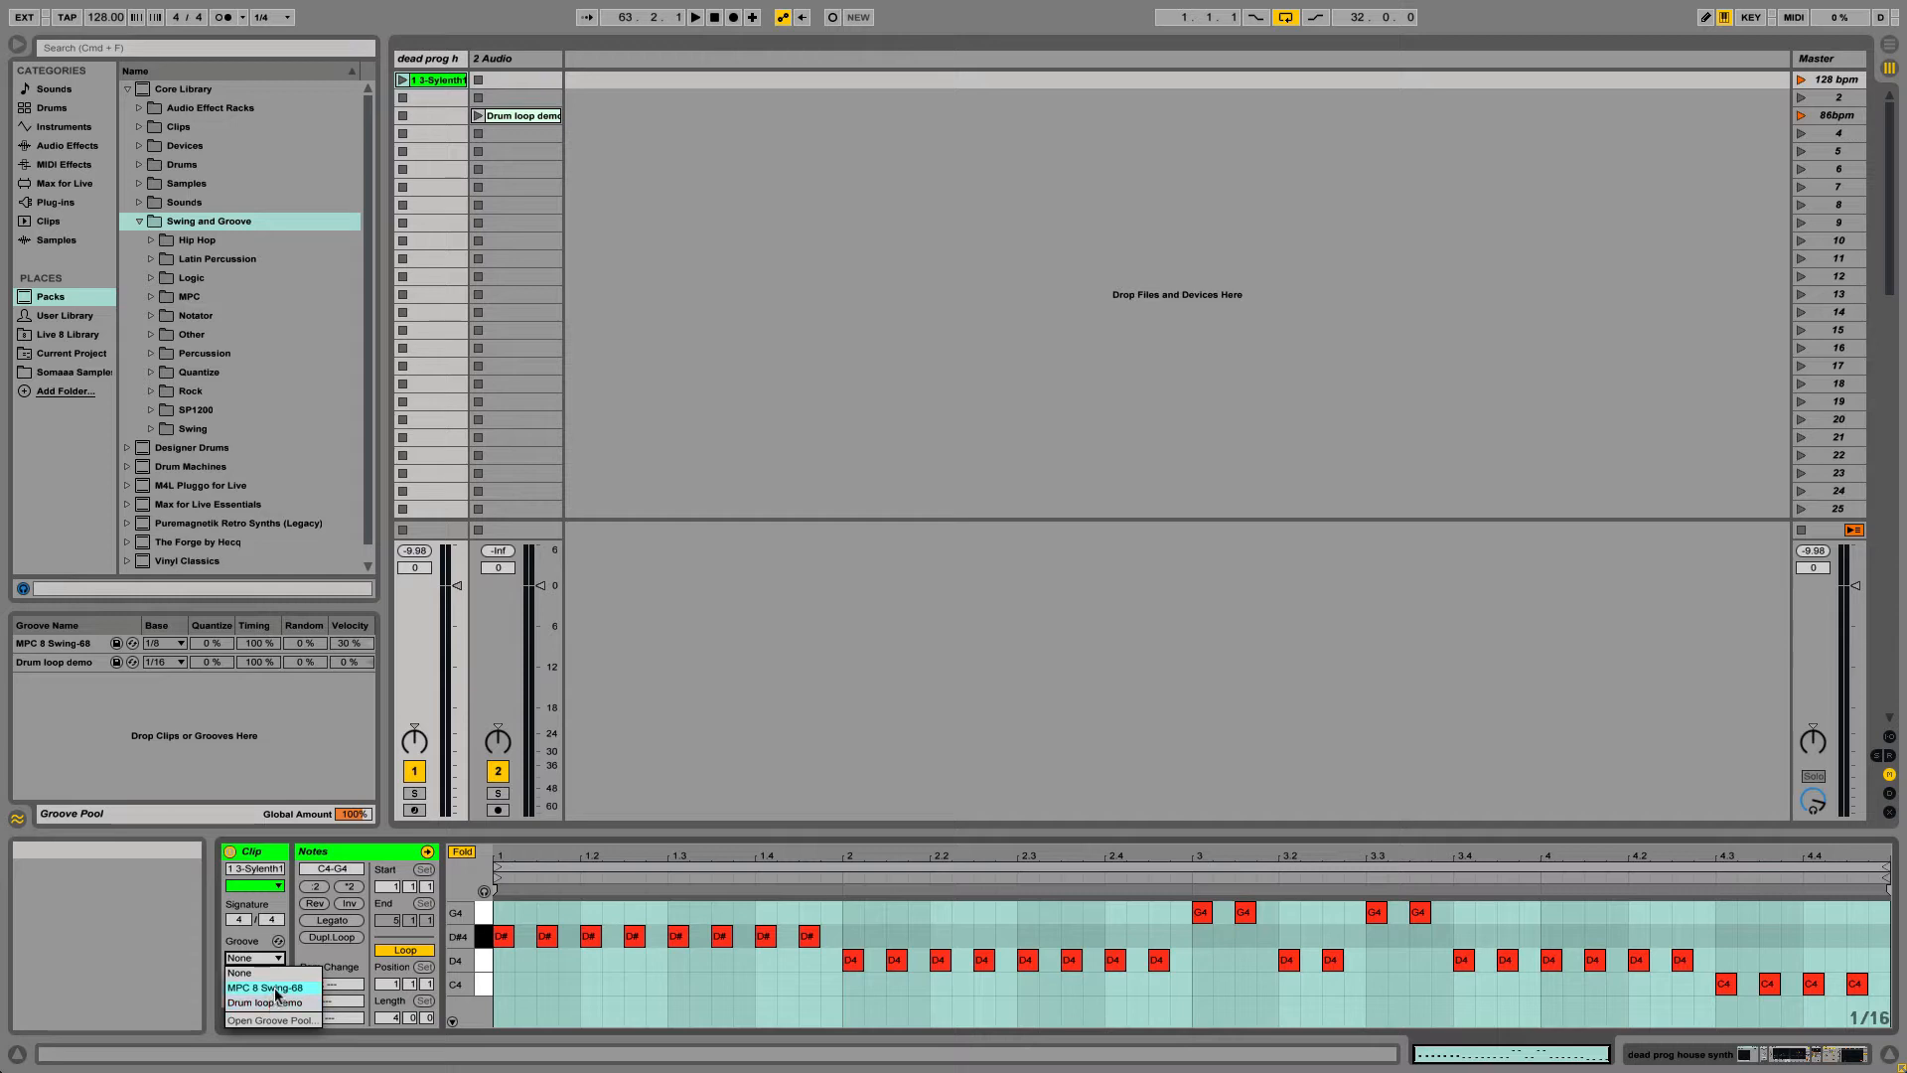
mouse_move(231, 1049)
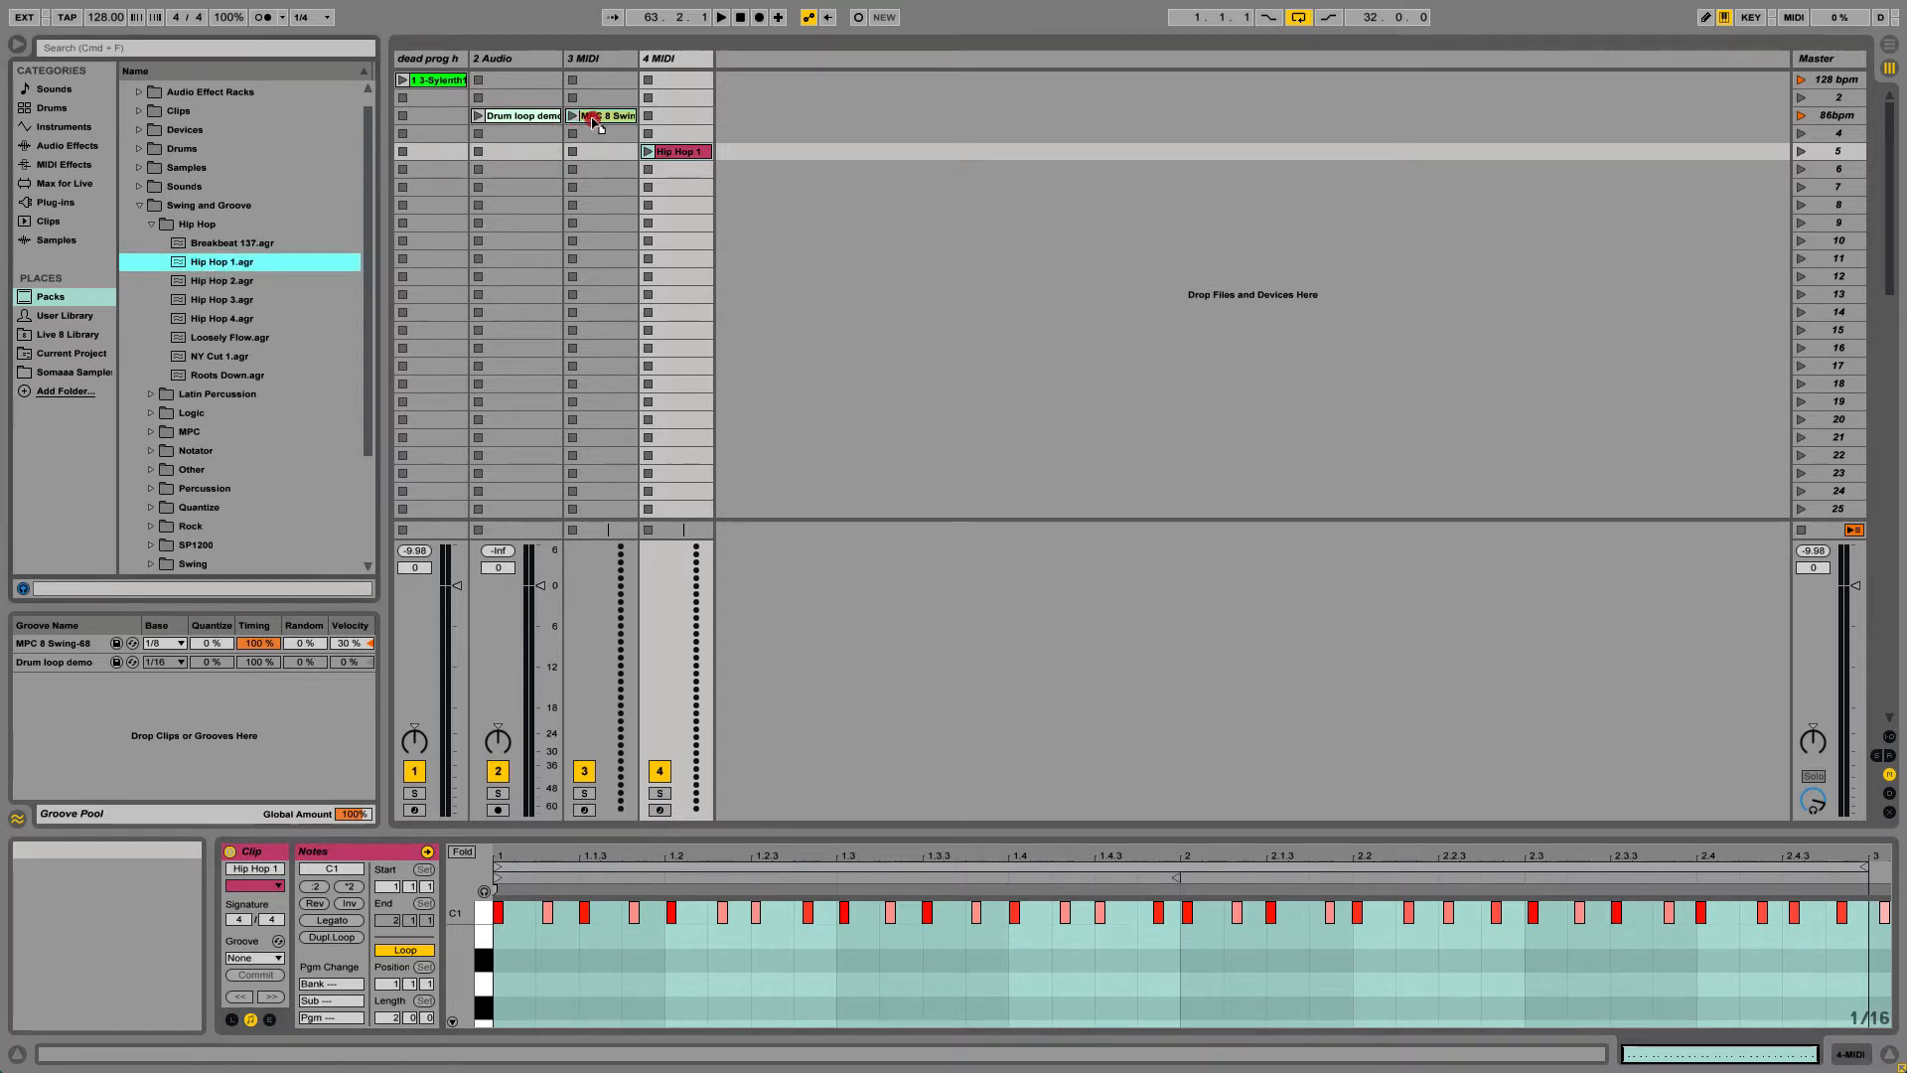
- Select the synth clip in track 1 to show it in Clip View
left_click(518, 116)
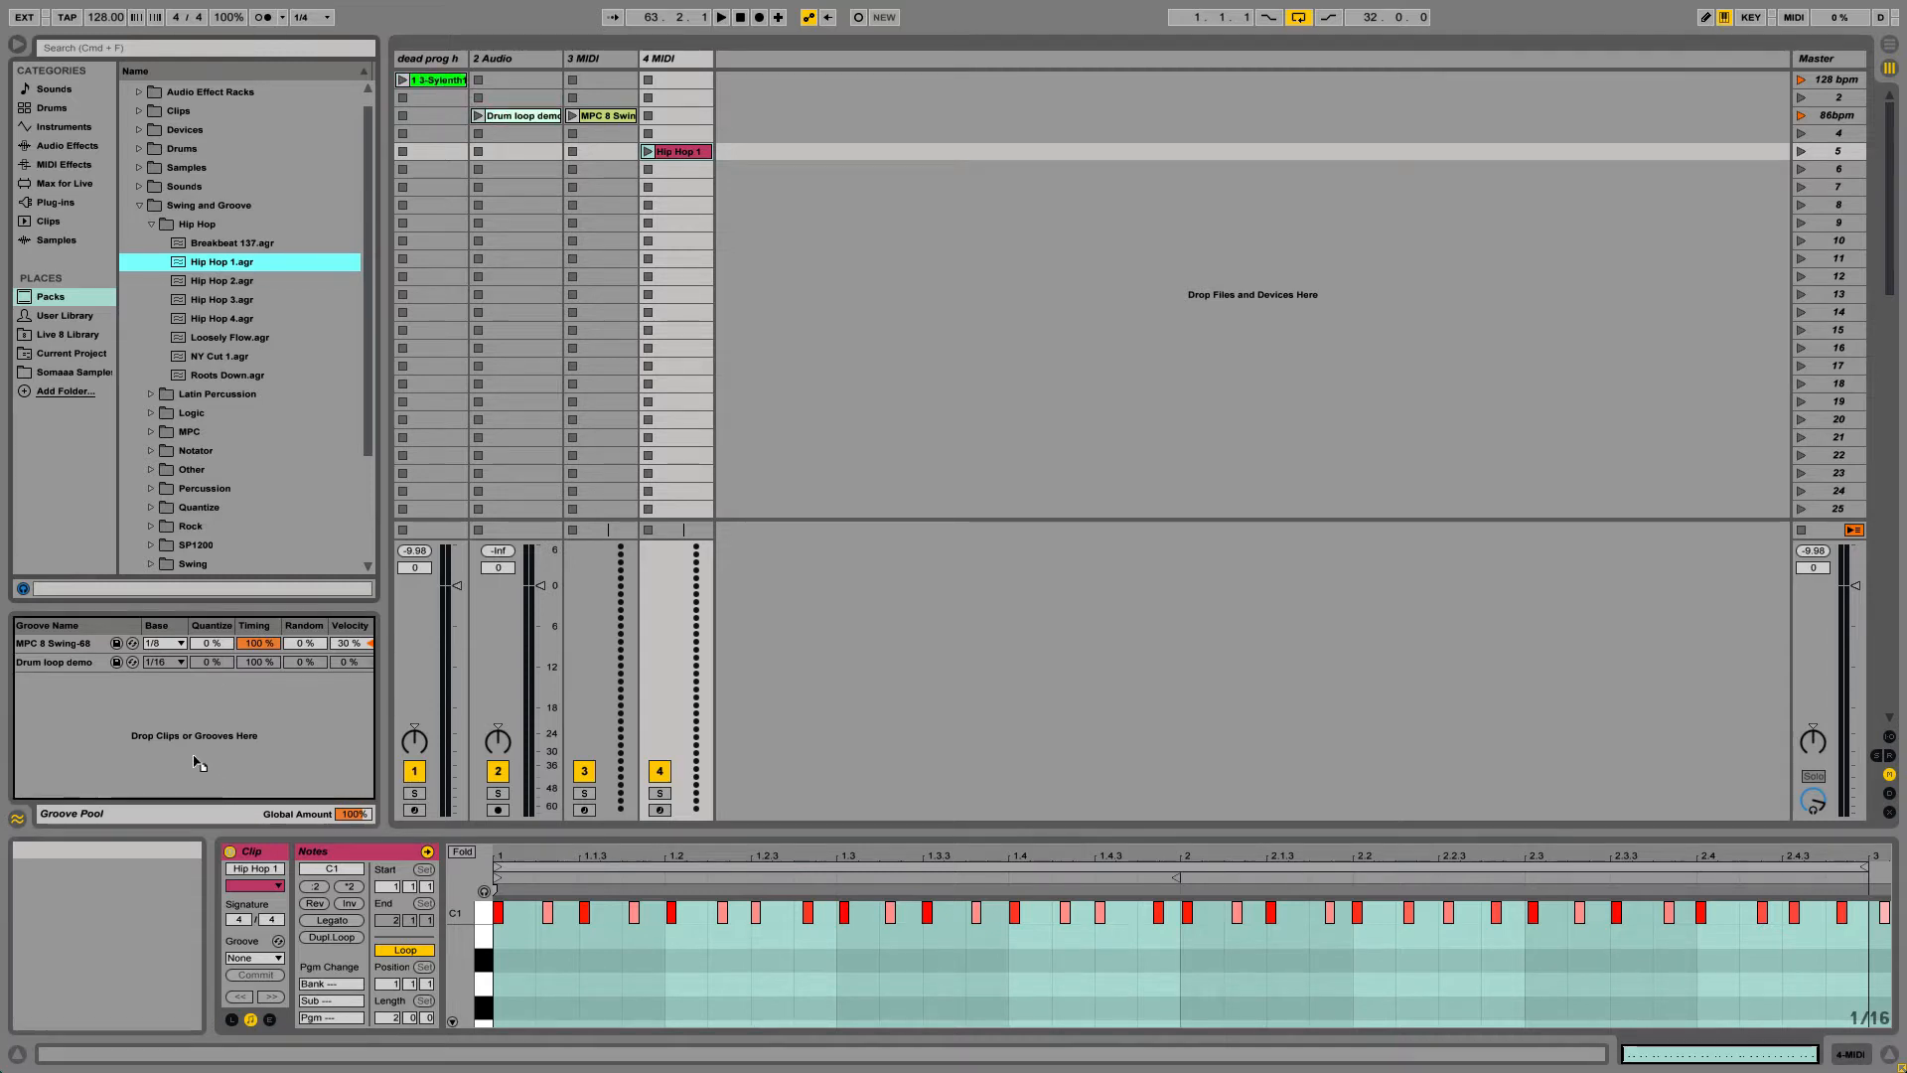
left_click(426, 58)
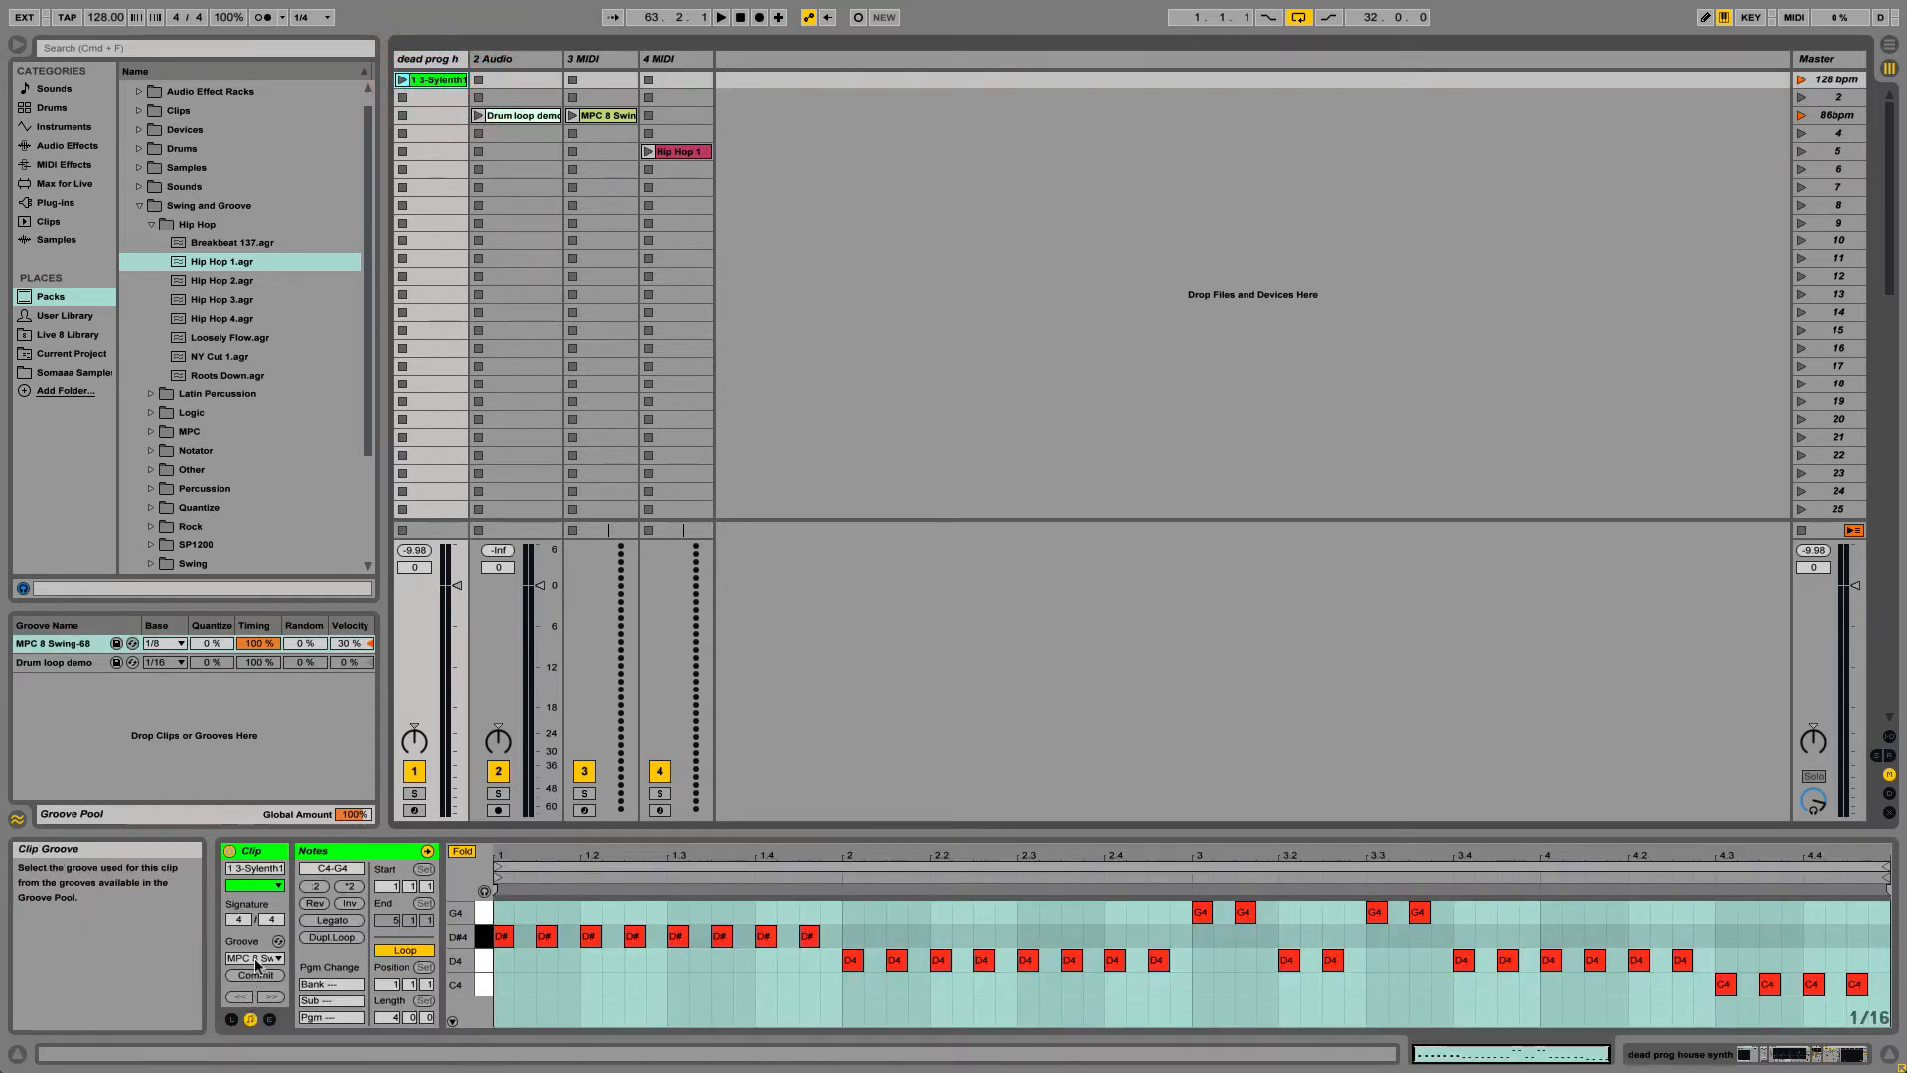
- Assign the MPC 8 Swing-68 groove to the synth clip and launch it
left_click(253, 958)
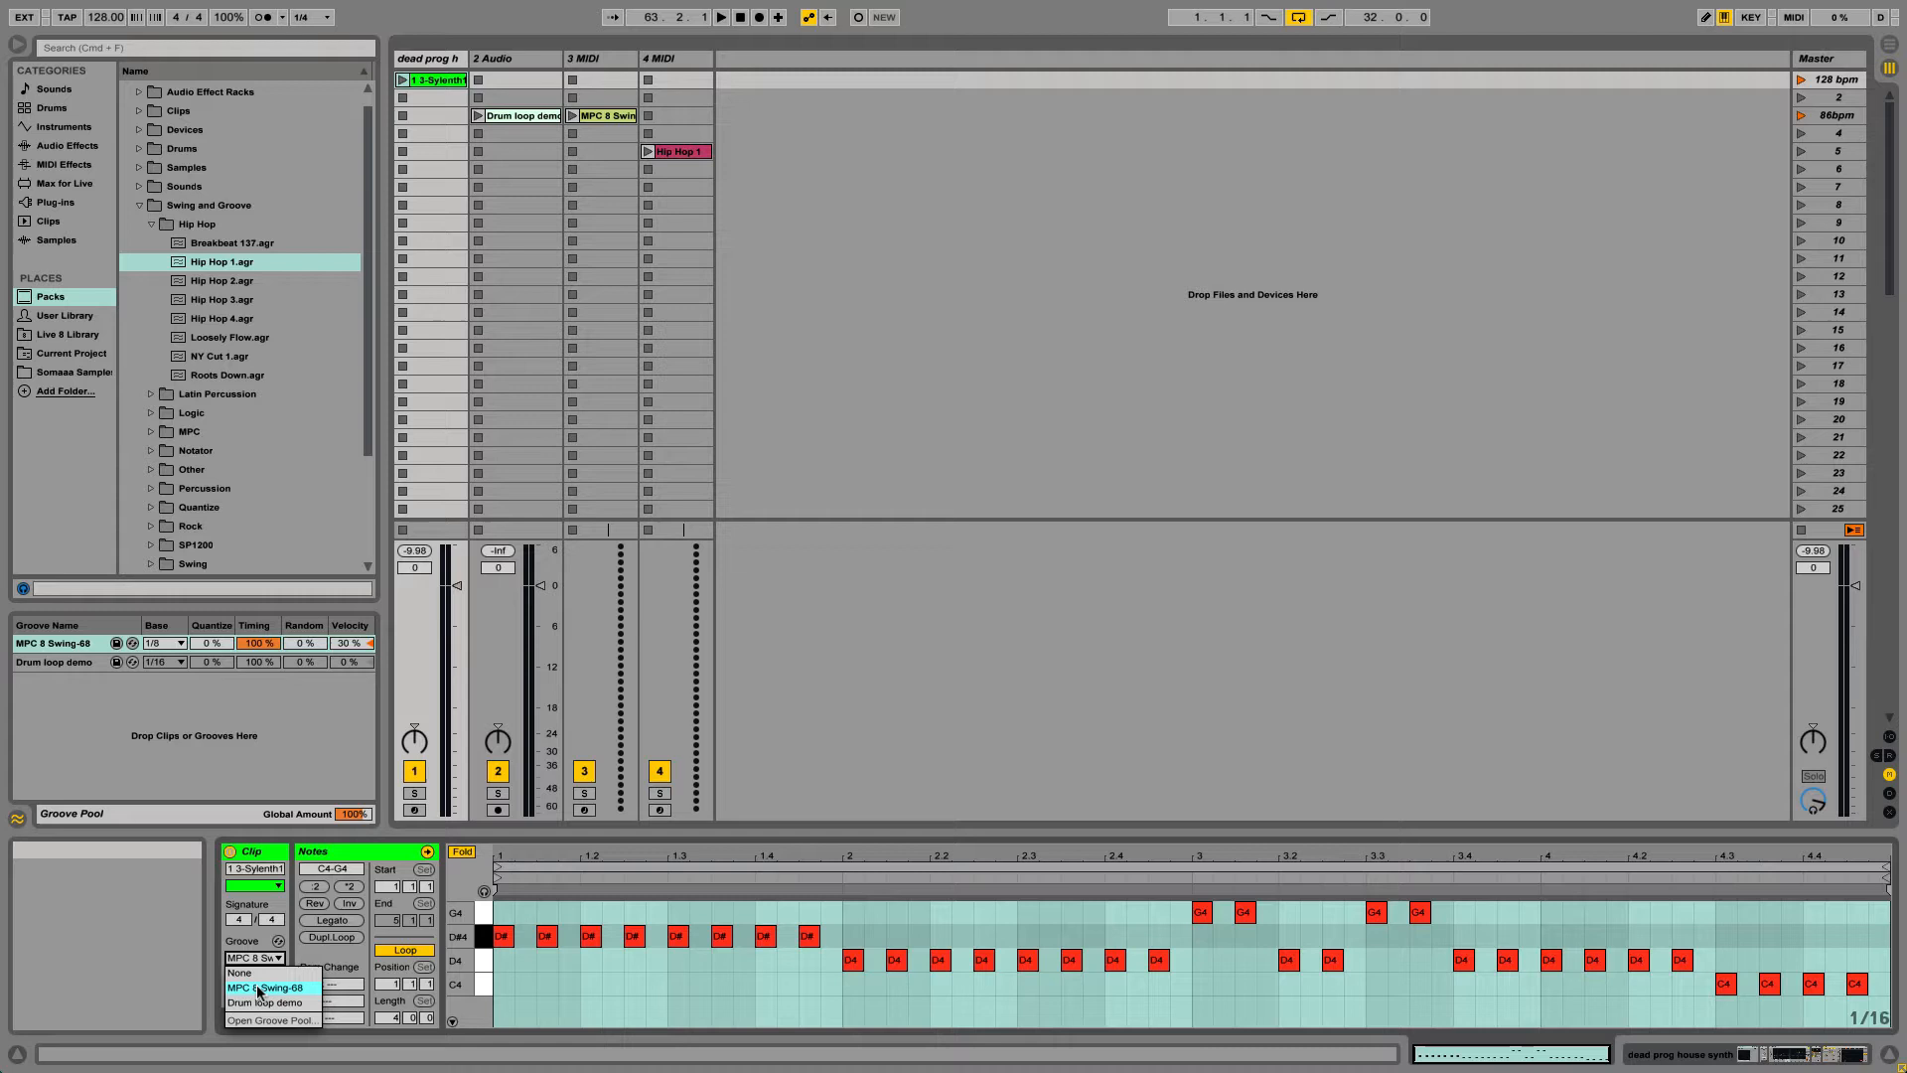
left_click(260, 986)
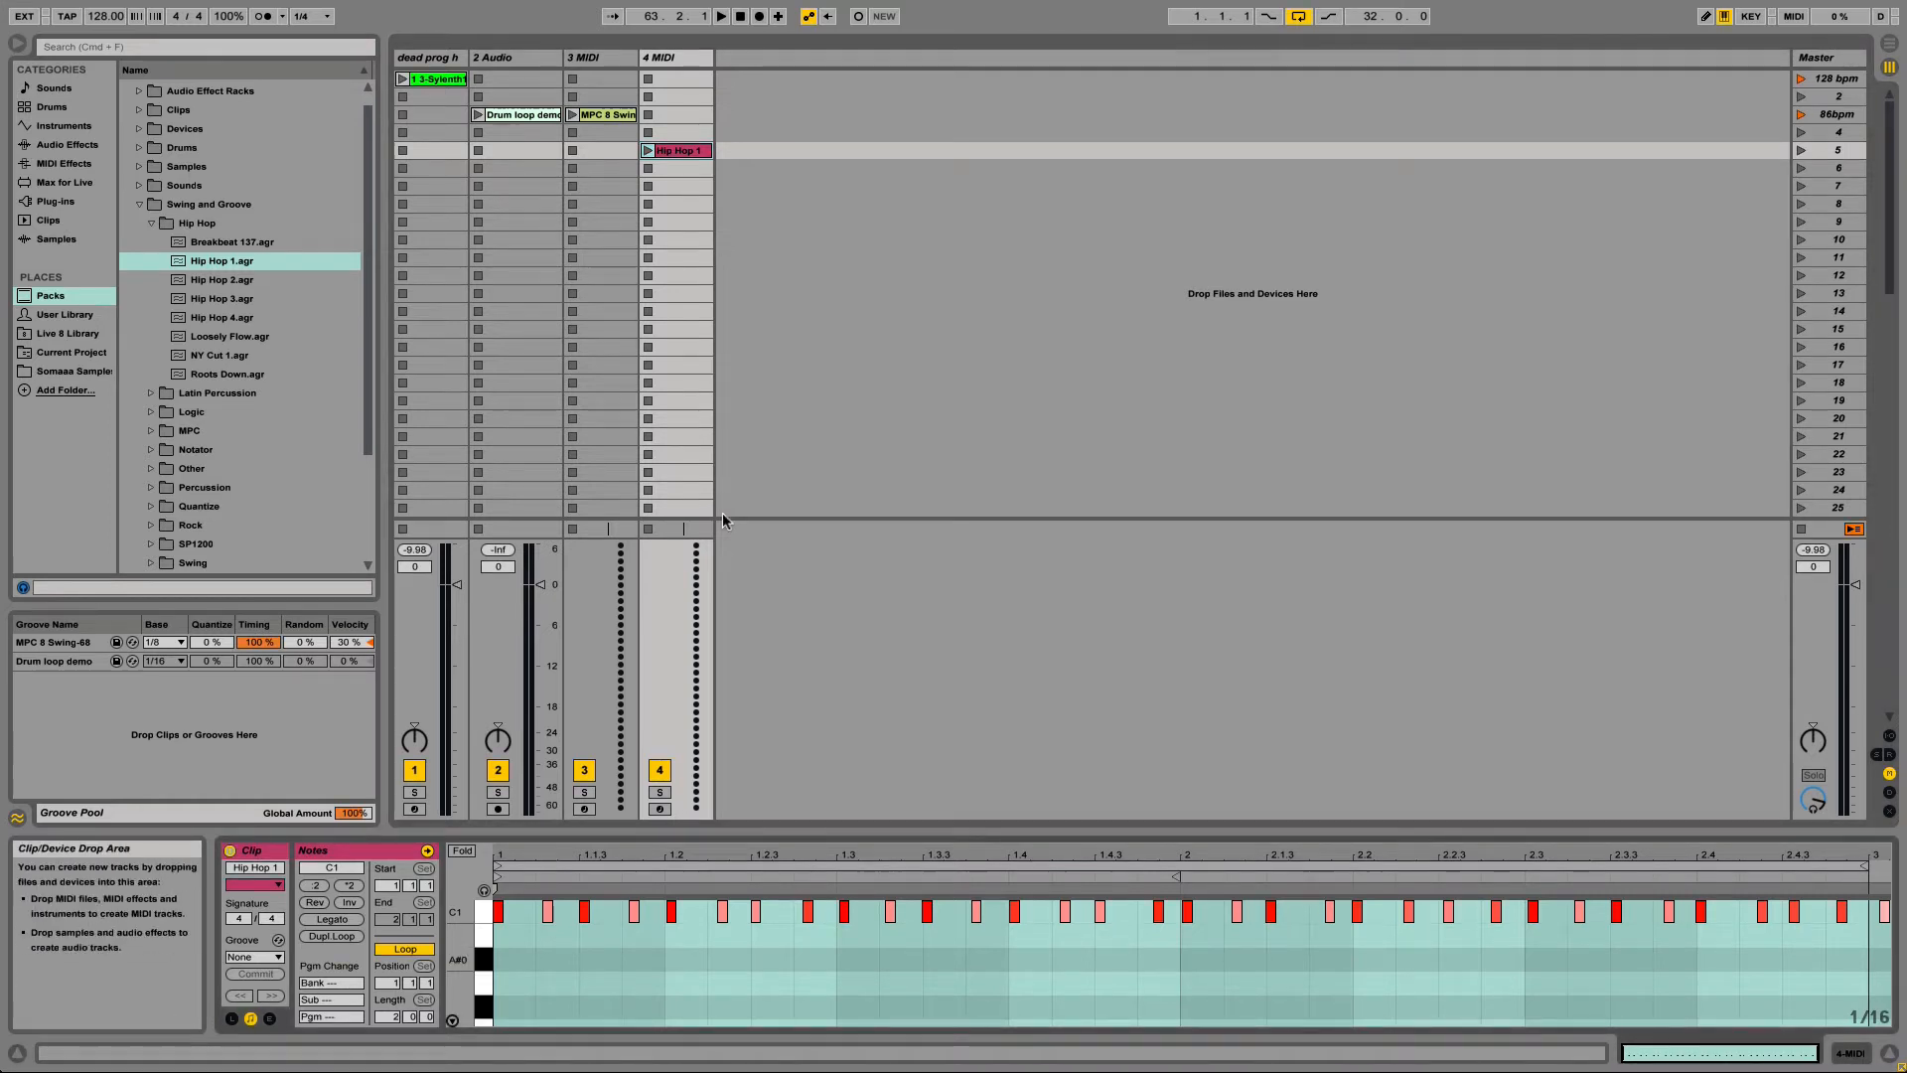
left_click(404, 78)
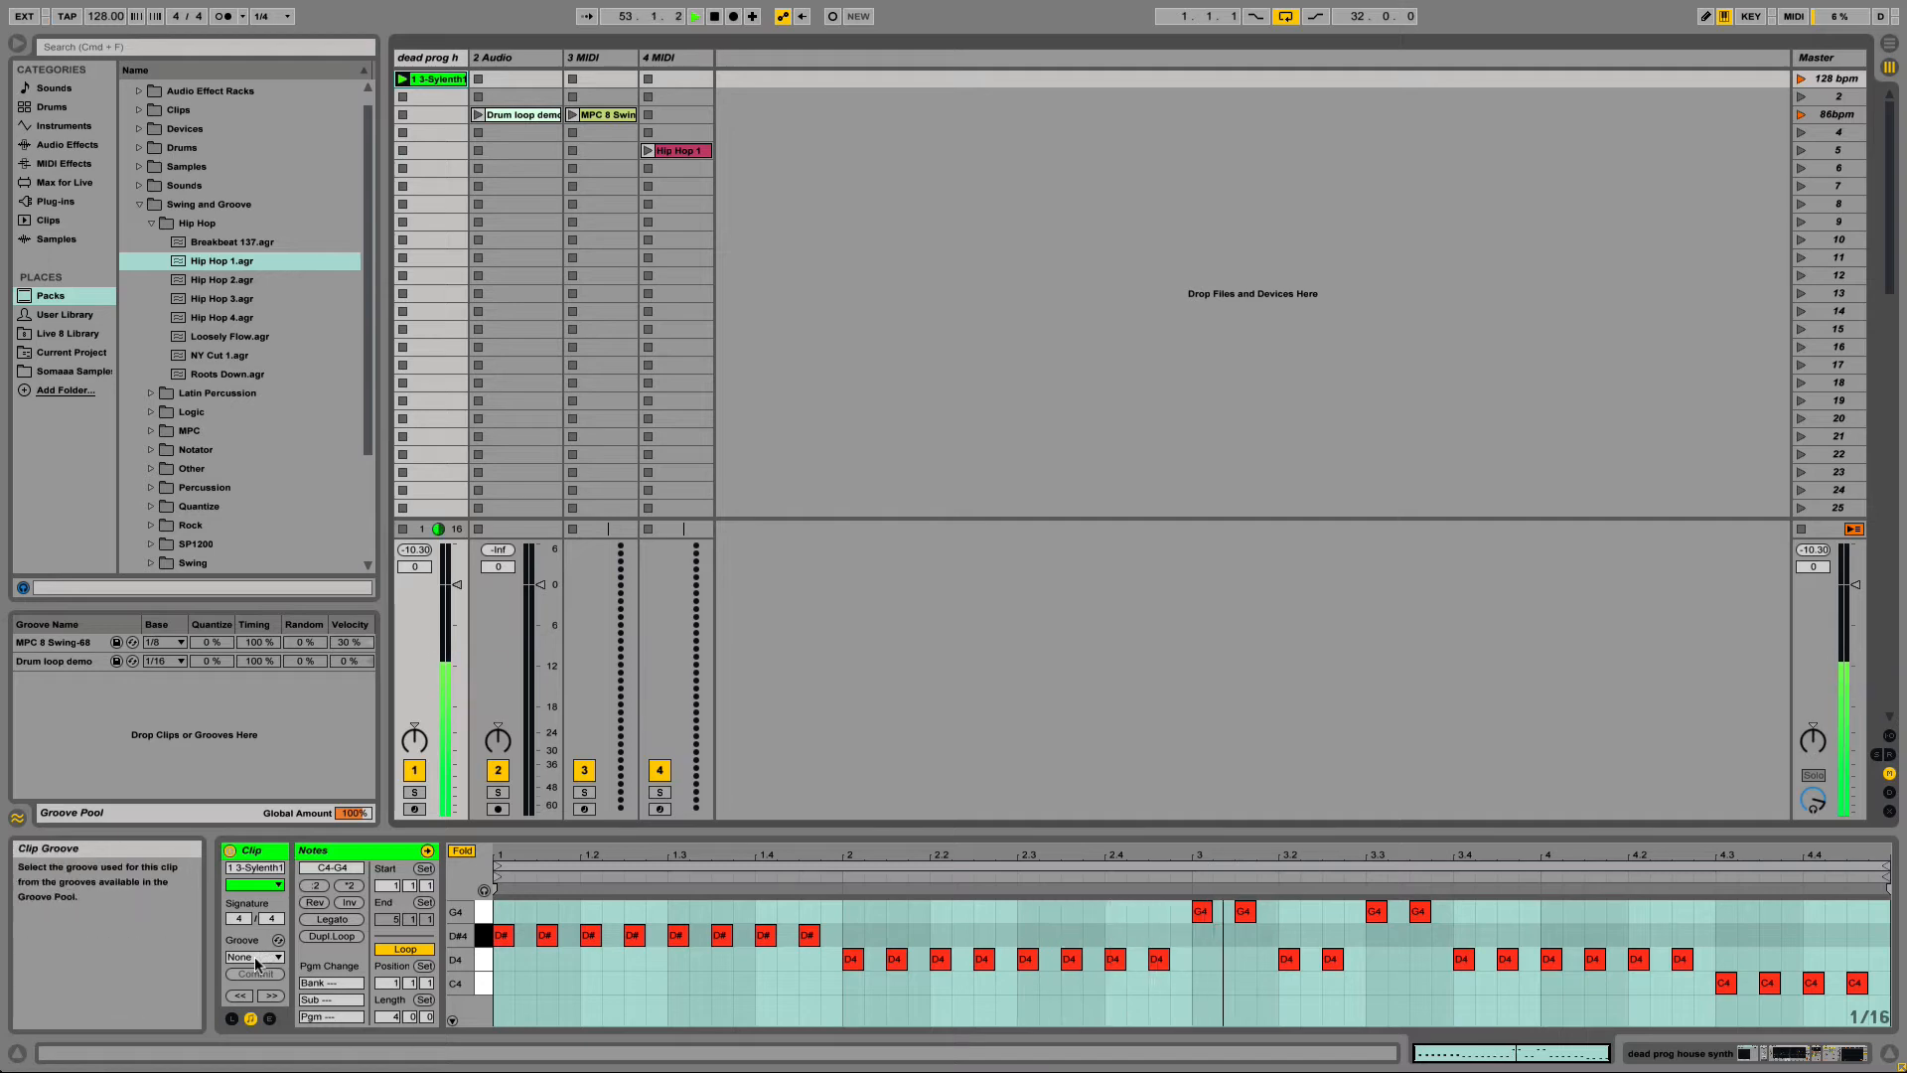
- Reapply MPC 8 Swing-68 to the synth clip and set the groove's timing amount to 100%
left_click(260, 956)
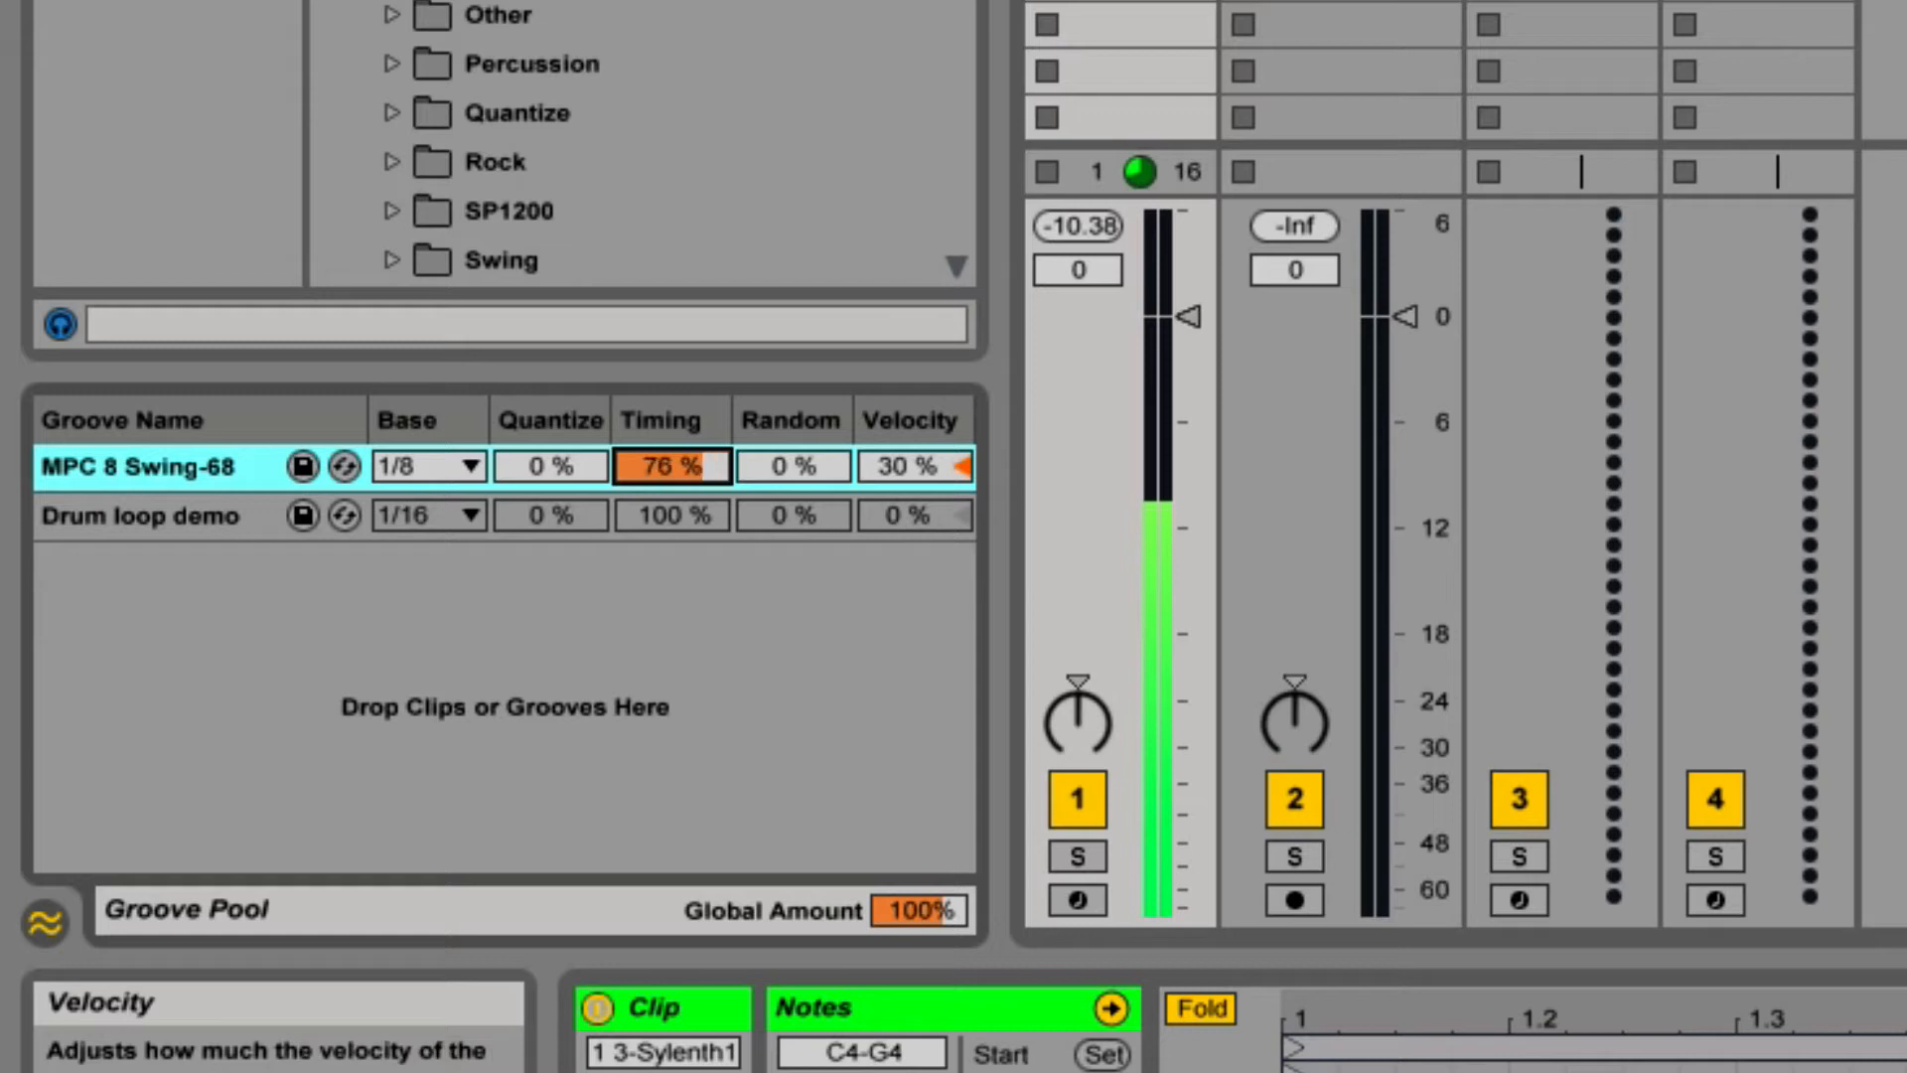
left_click(670, 466)
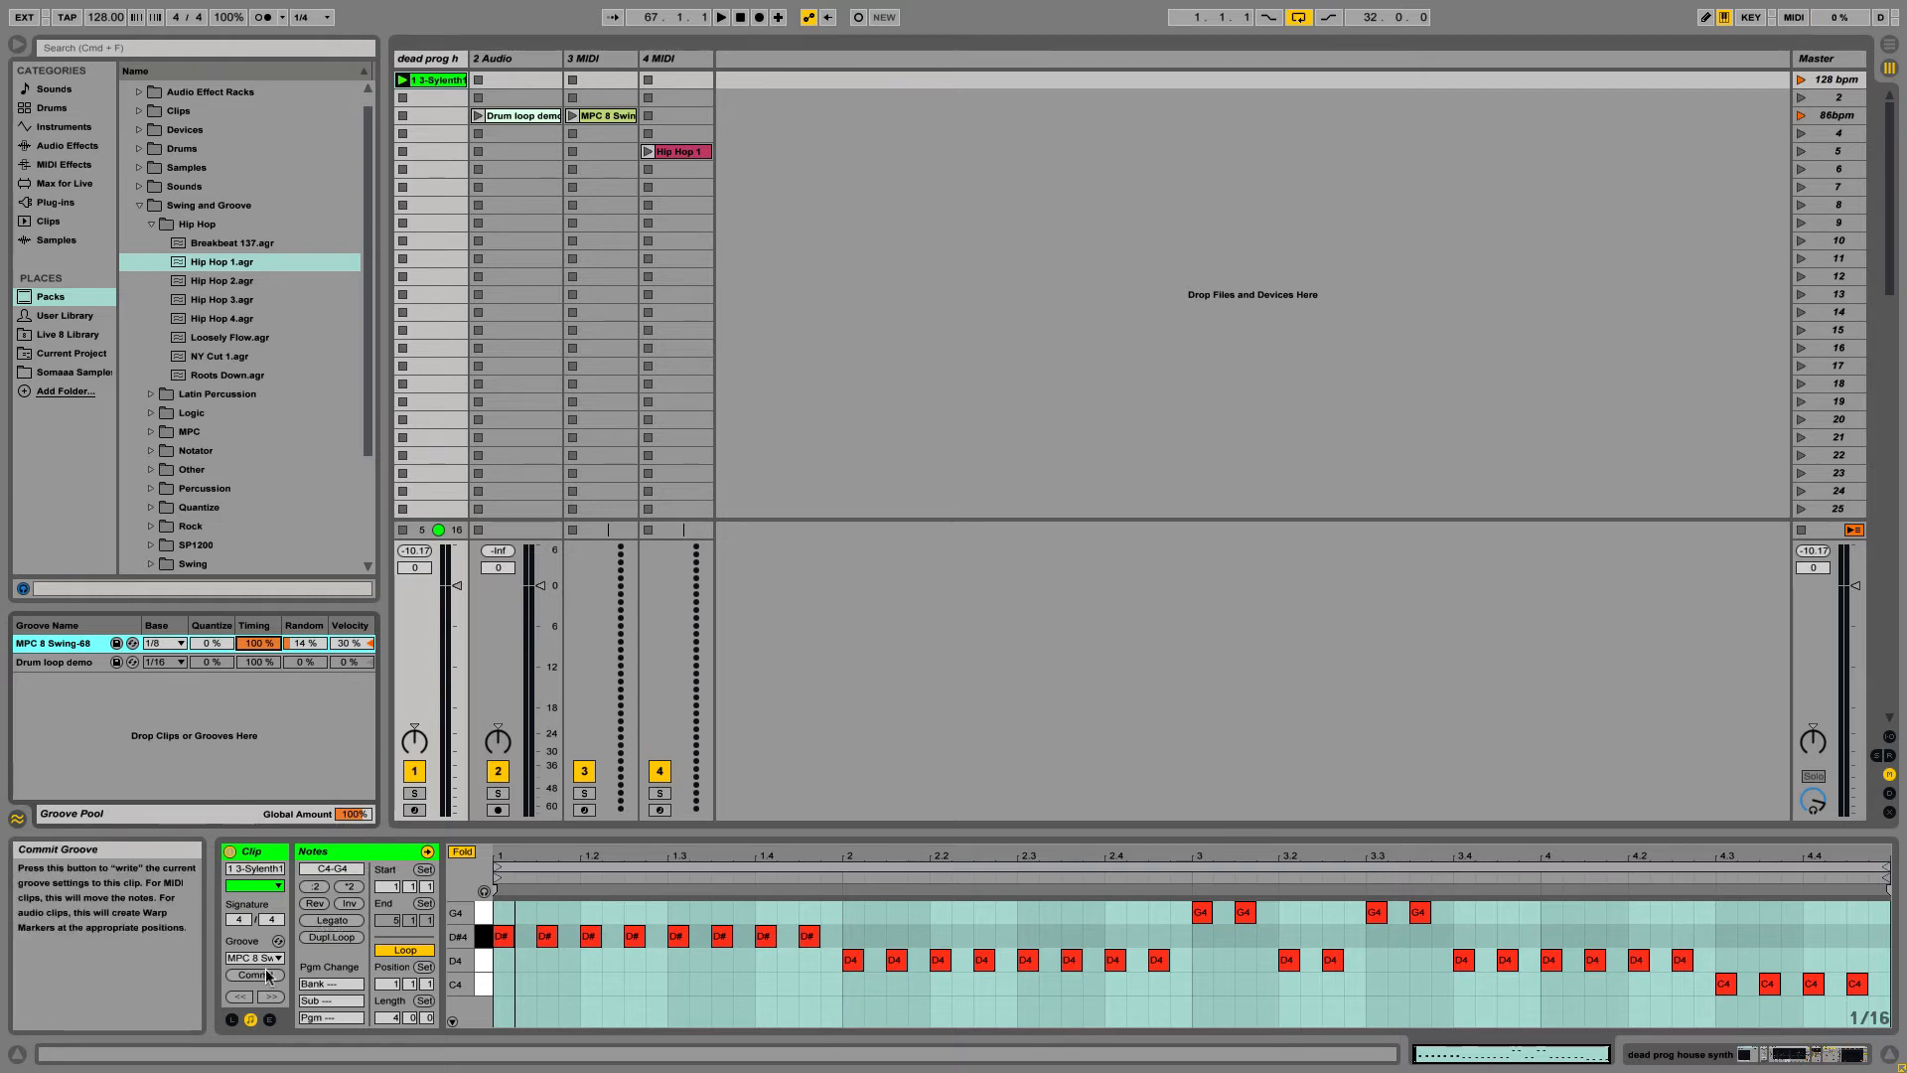
- Commit MPC 8 Swing-68 into the synth clip's notes, resetting its groove to None
left_click(255, 974)
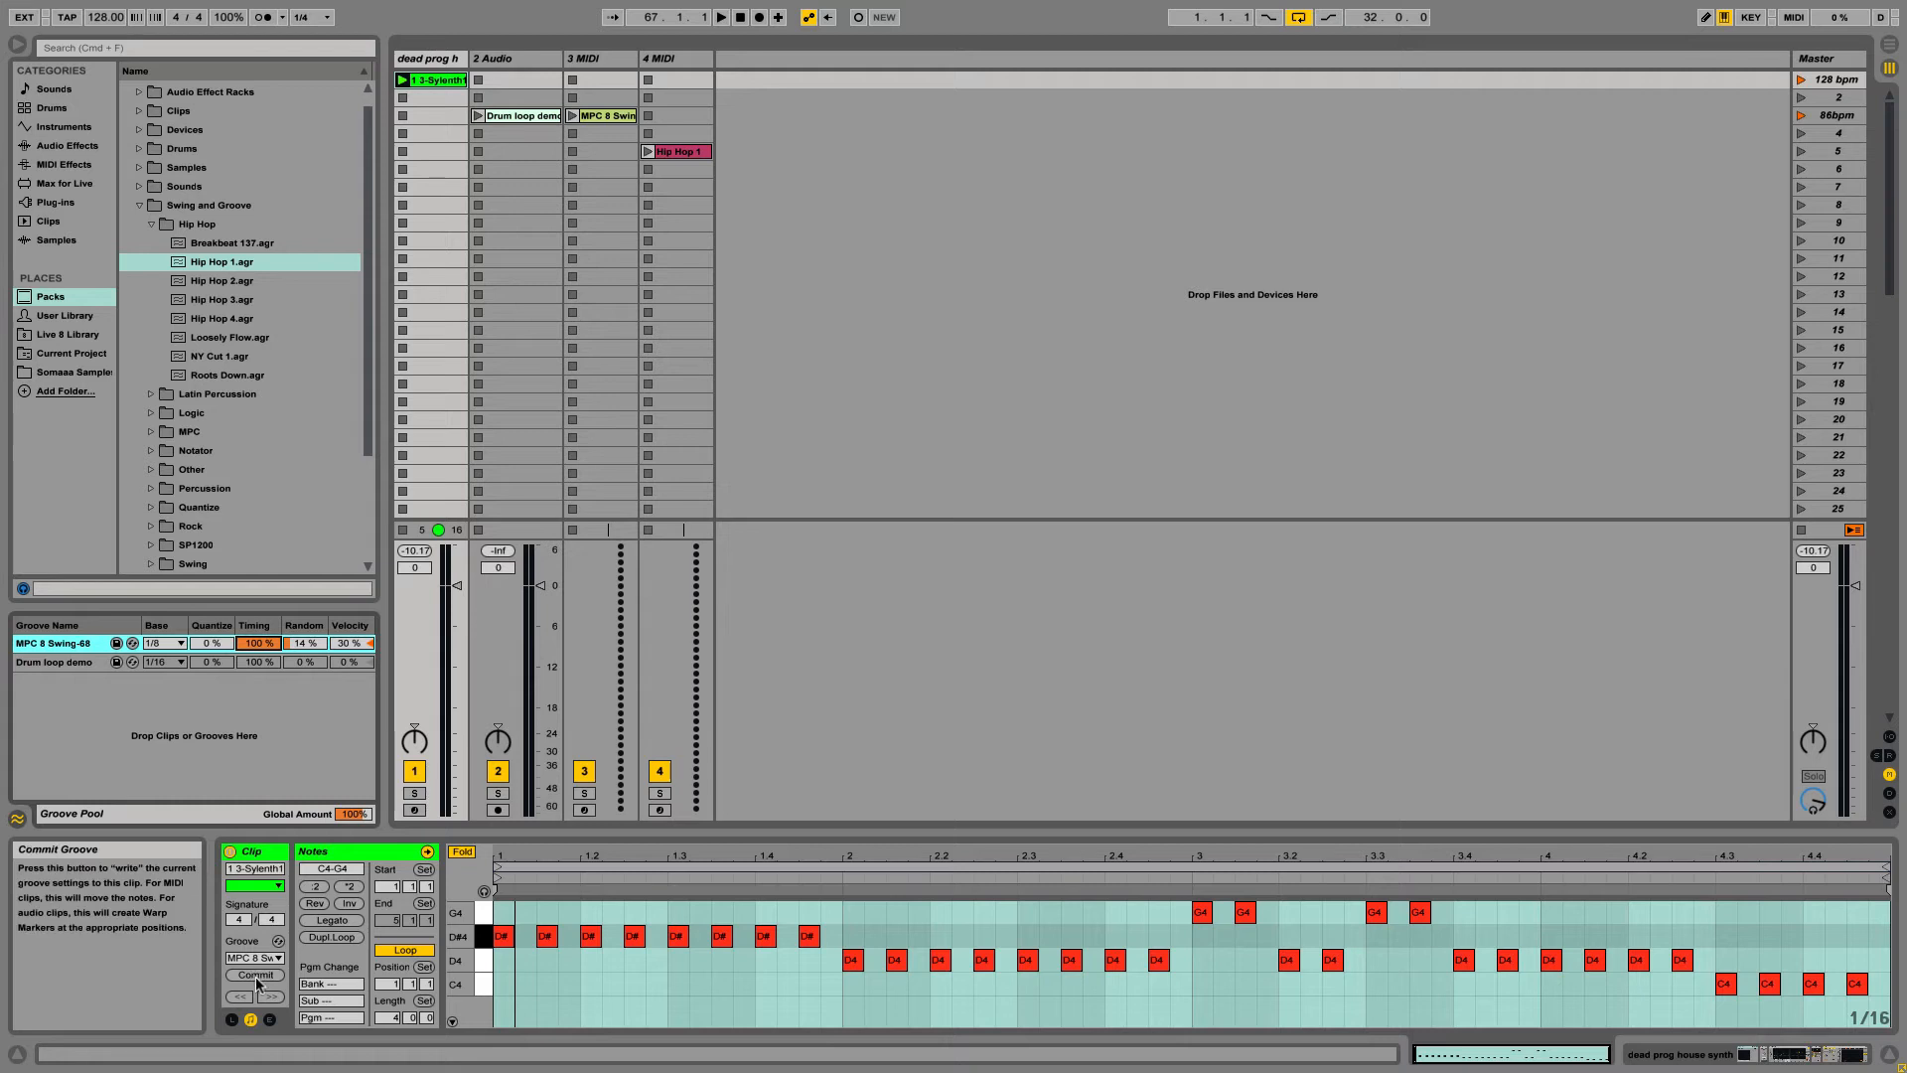
left_click(254, 956)
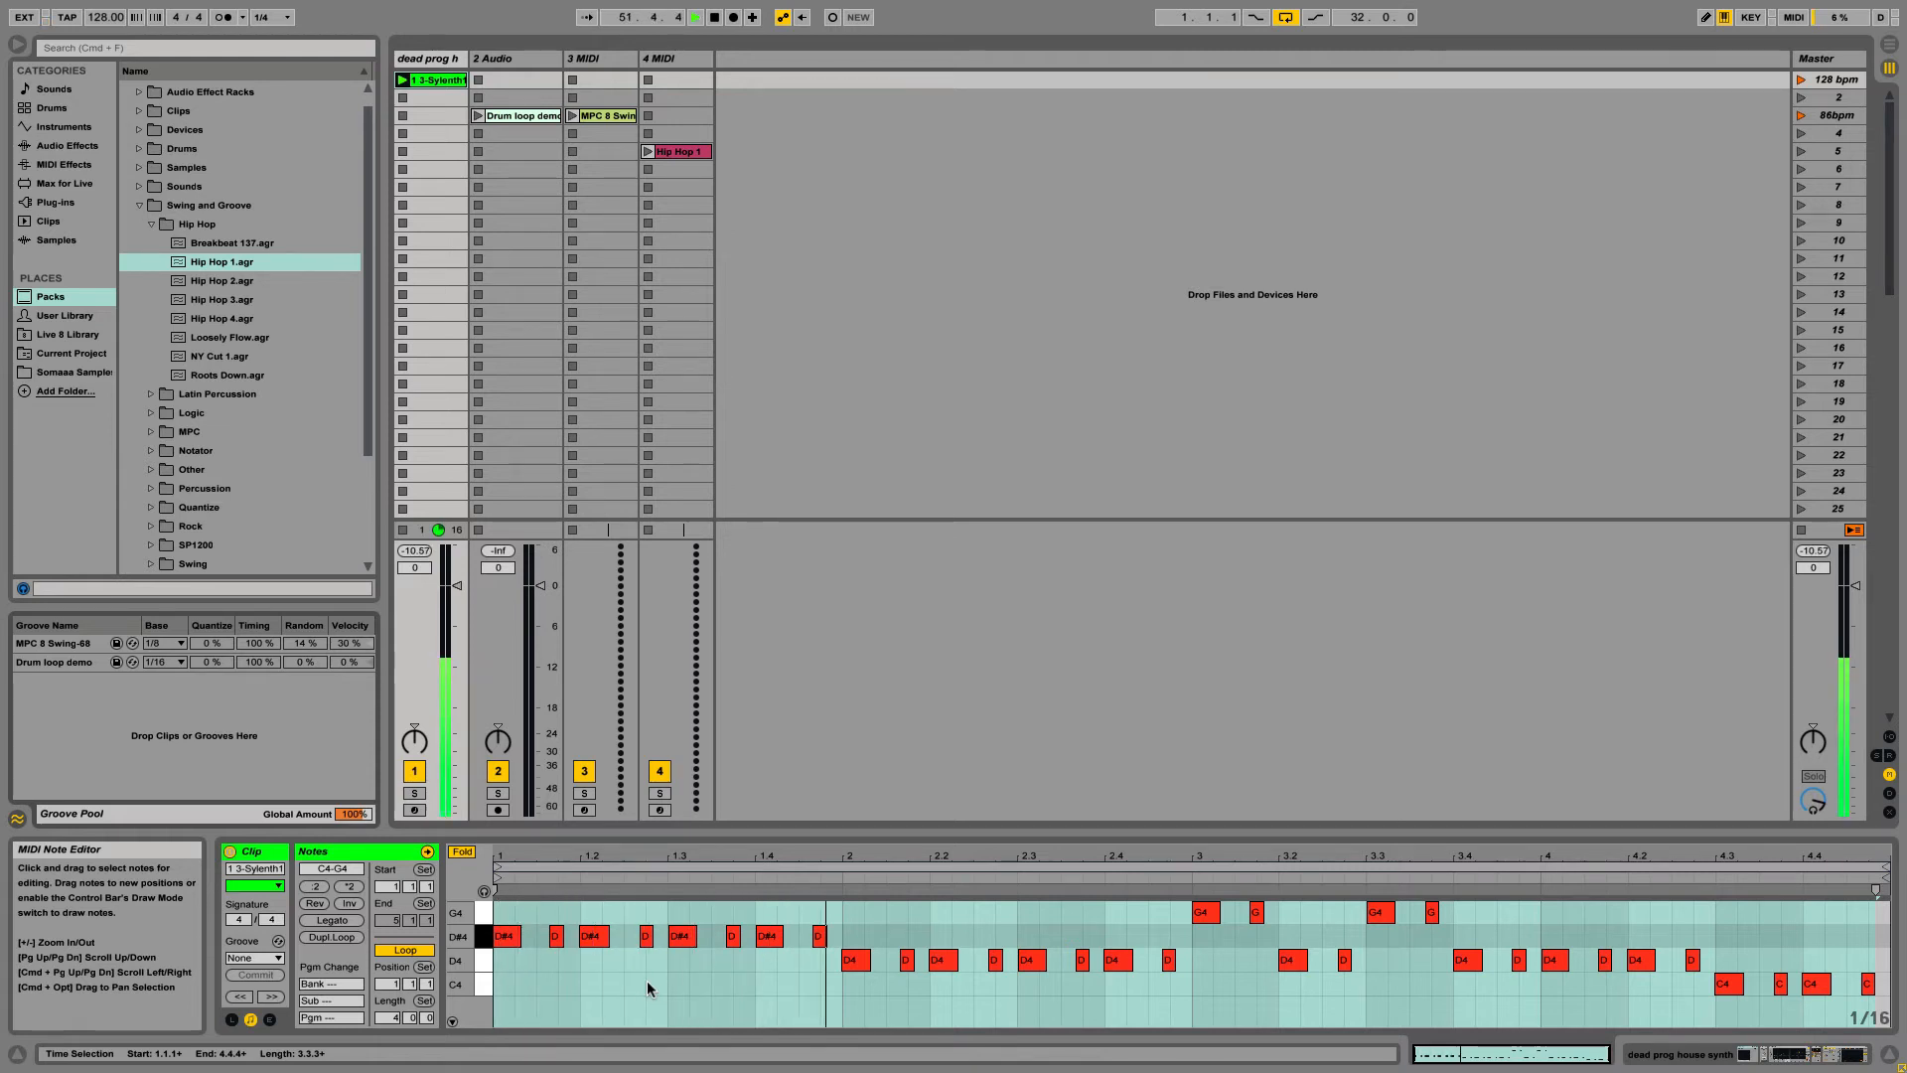
left_click(709, 17)
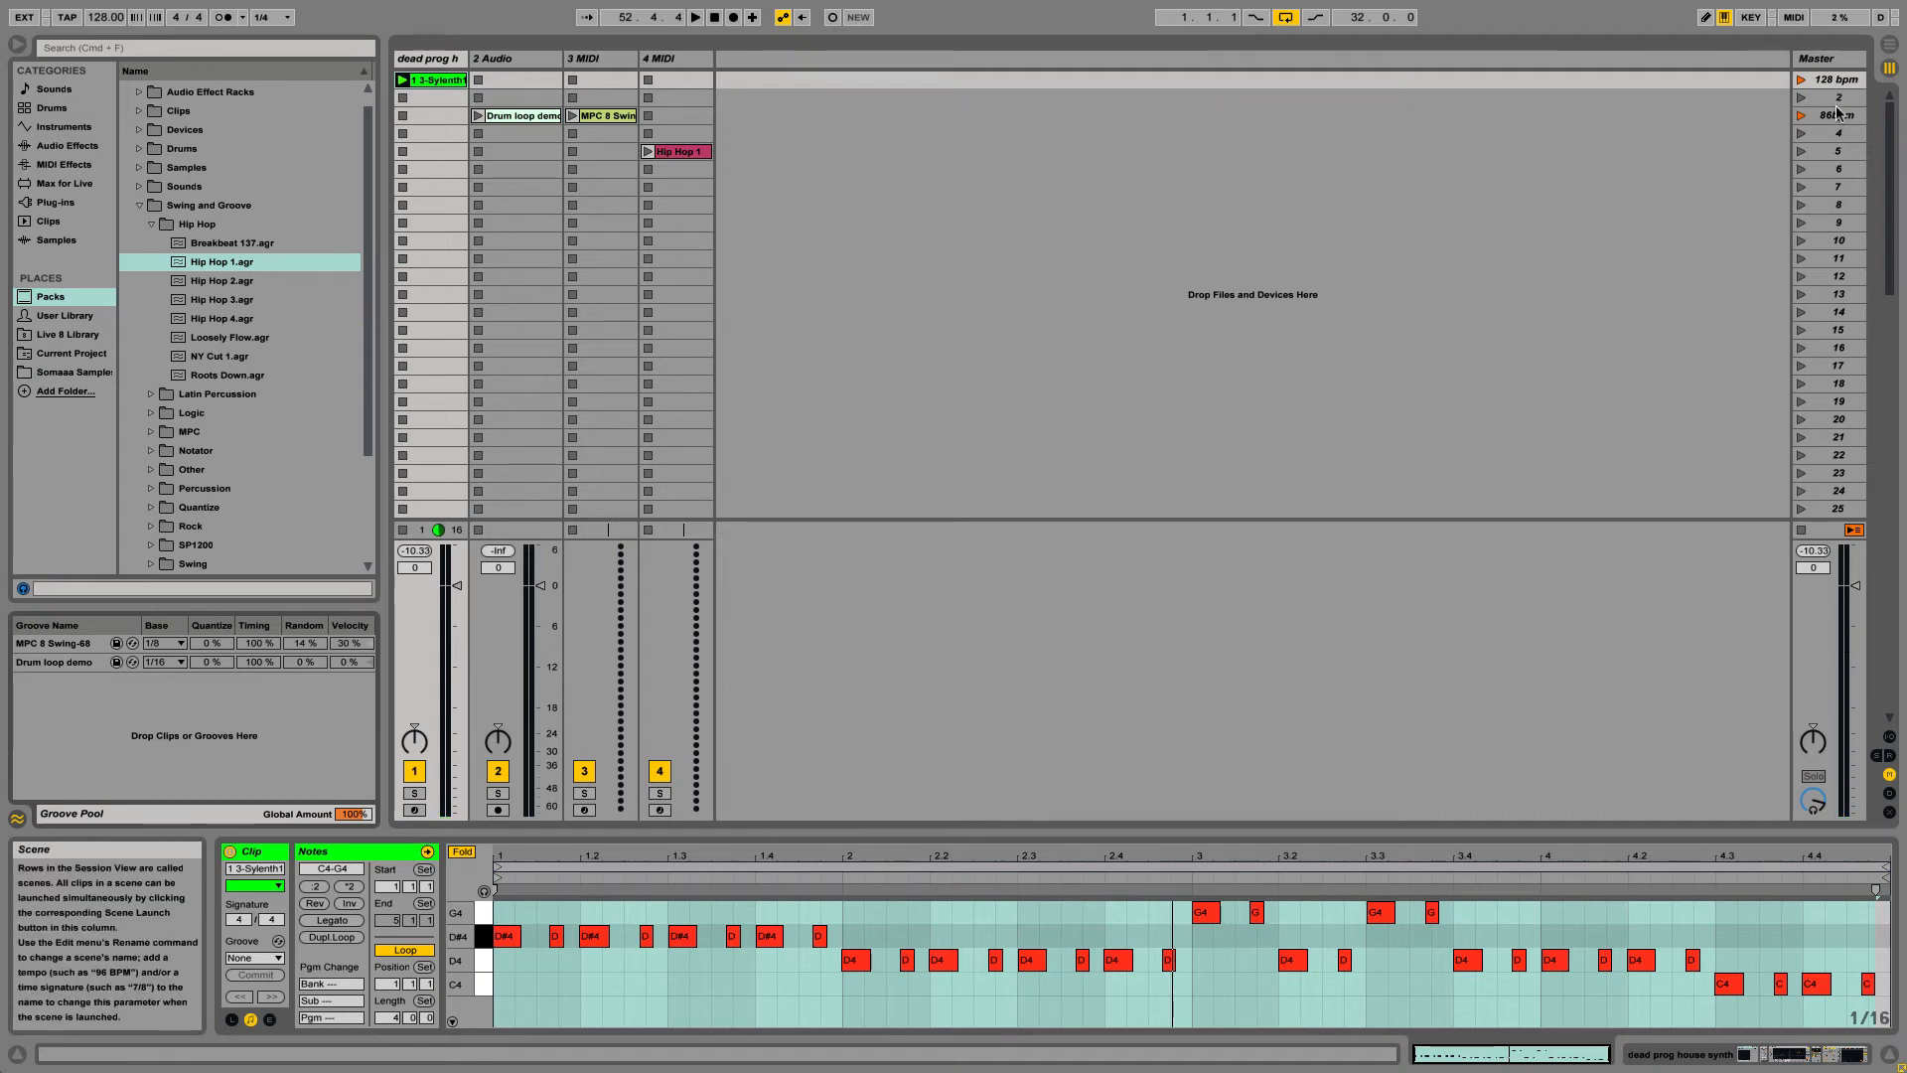
- Launch the 86bpm scene and select the Drum loop demo clip
left_click(595, 58)
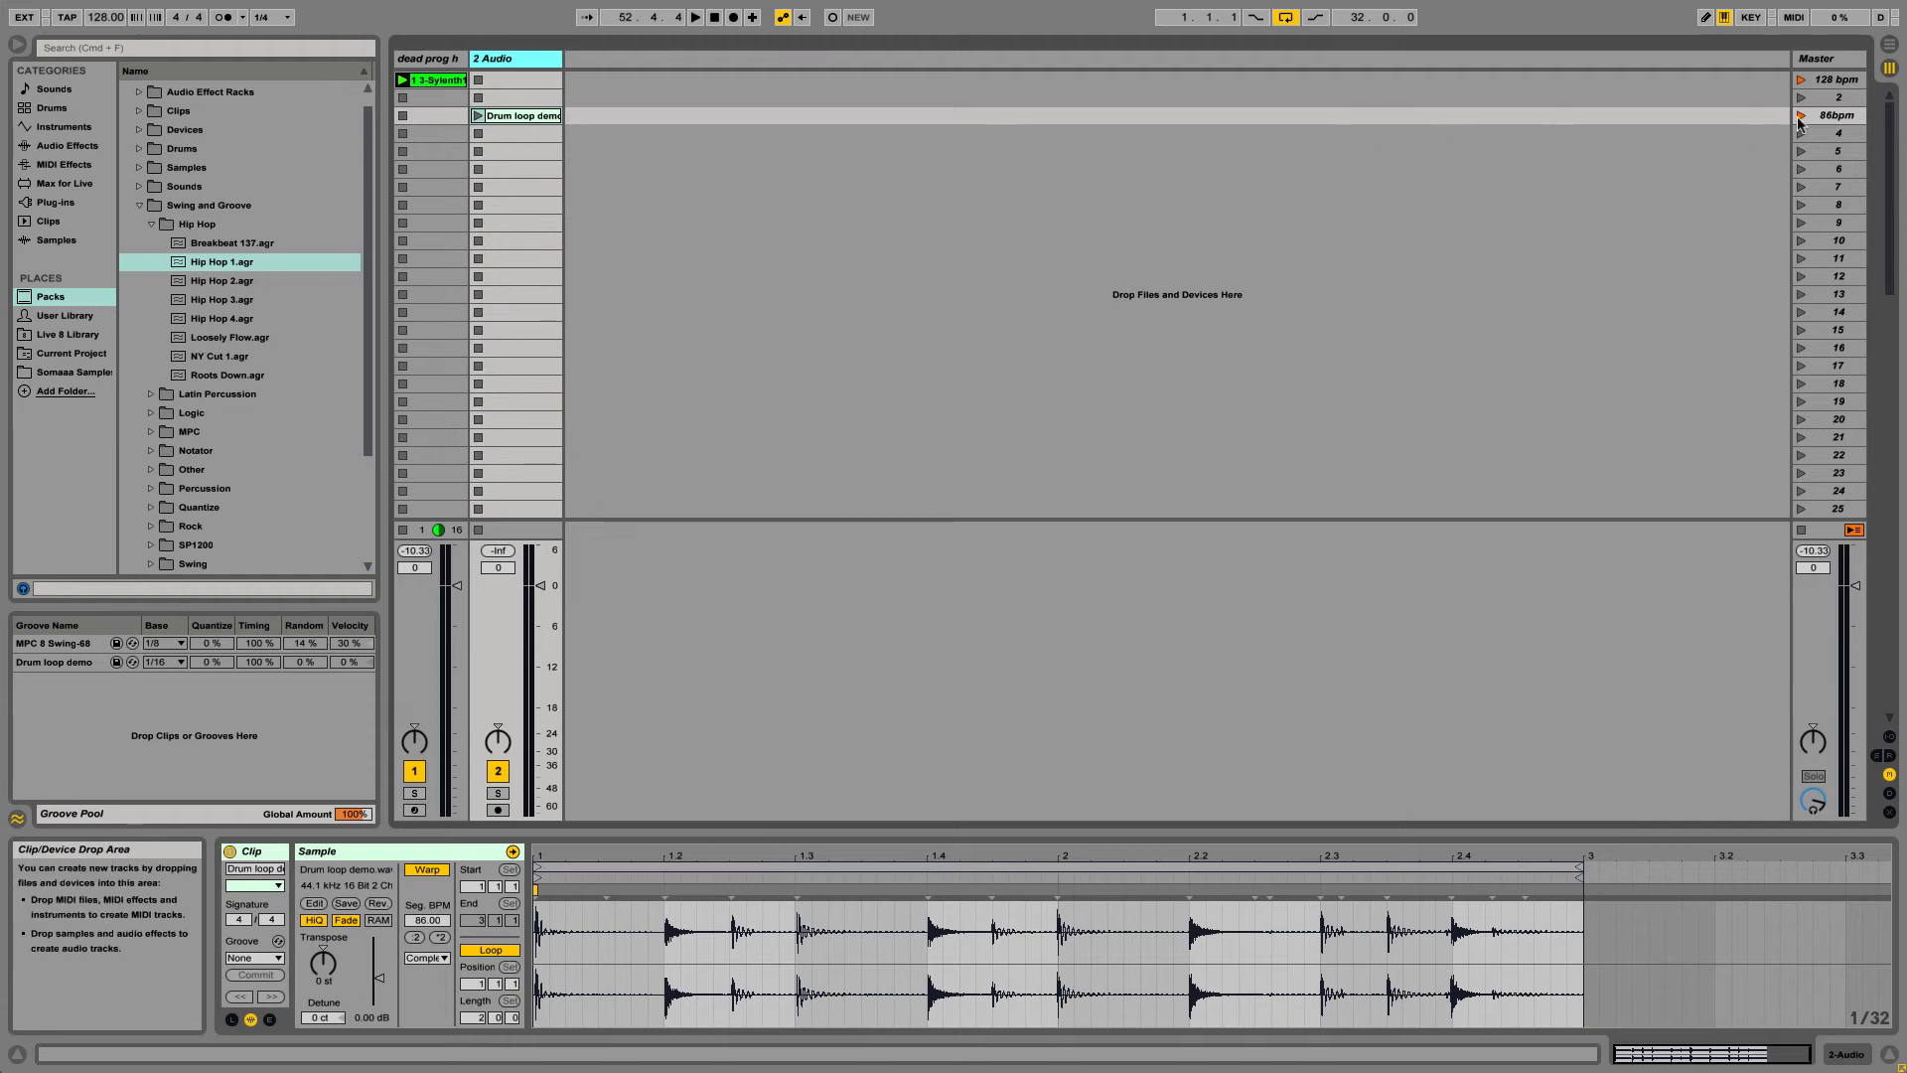
left_click(477, 116)
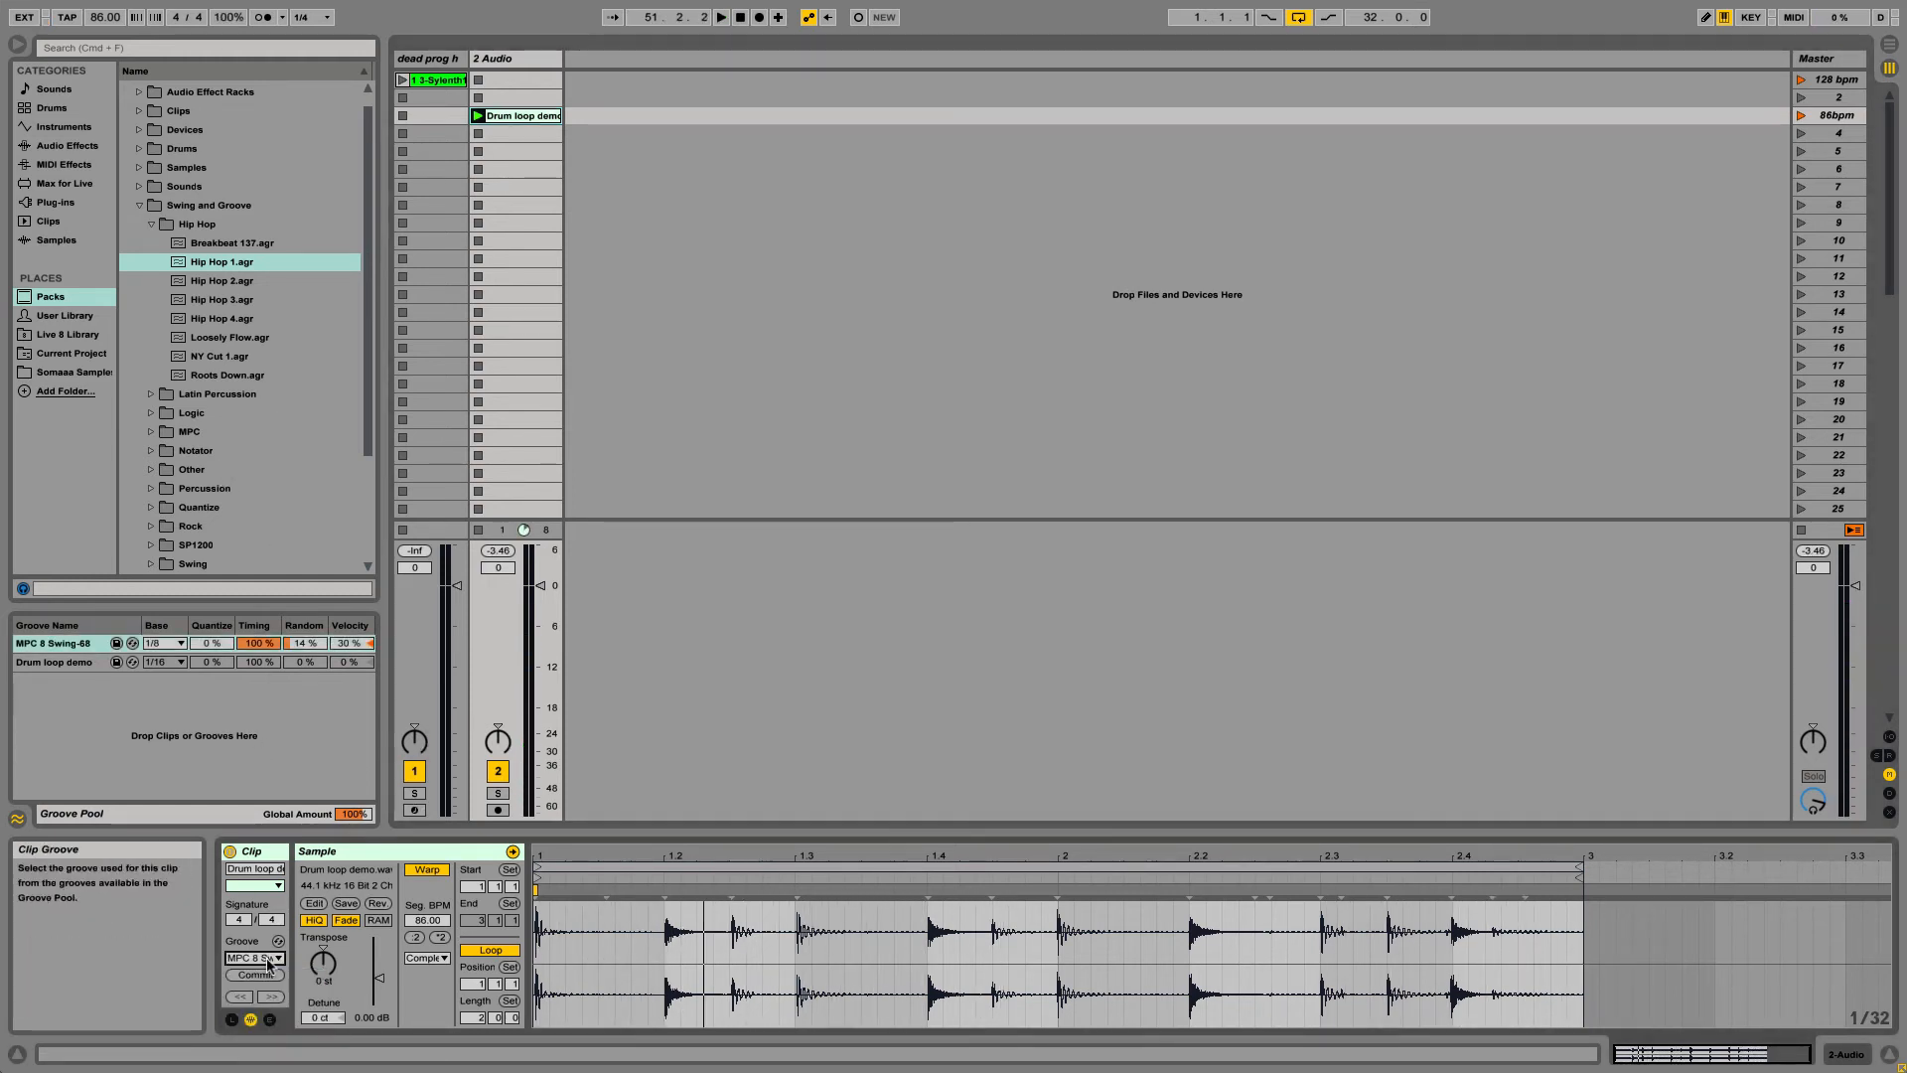
- Commit MPC 8 Swing-68 to the drum loop as warp markers, confirming the warning
left_click(269, 958)
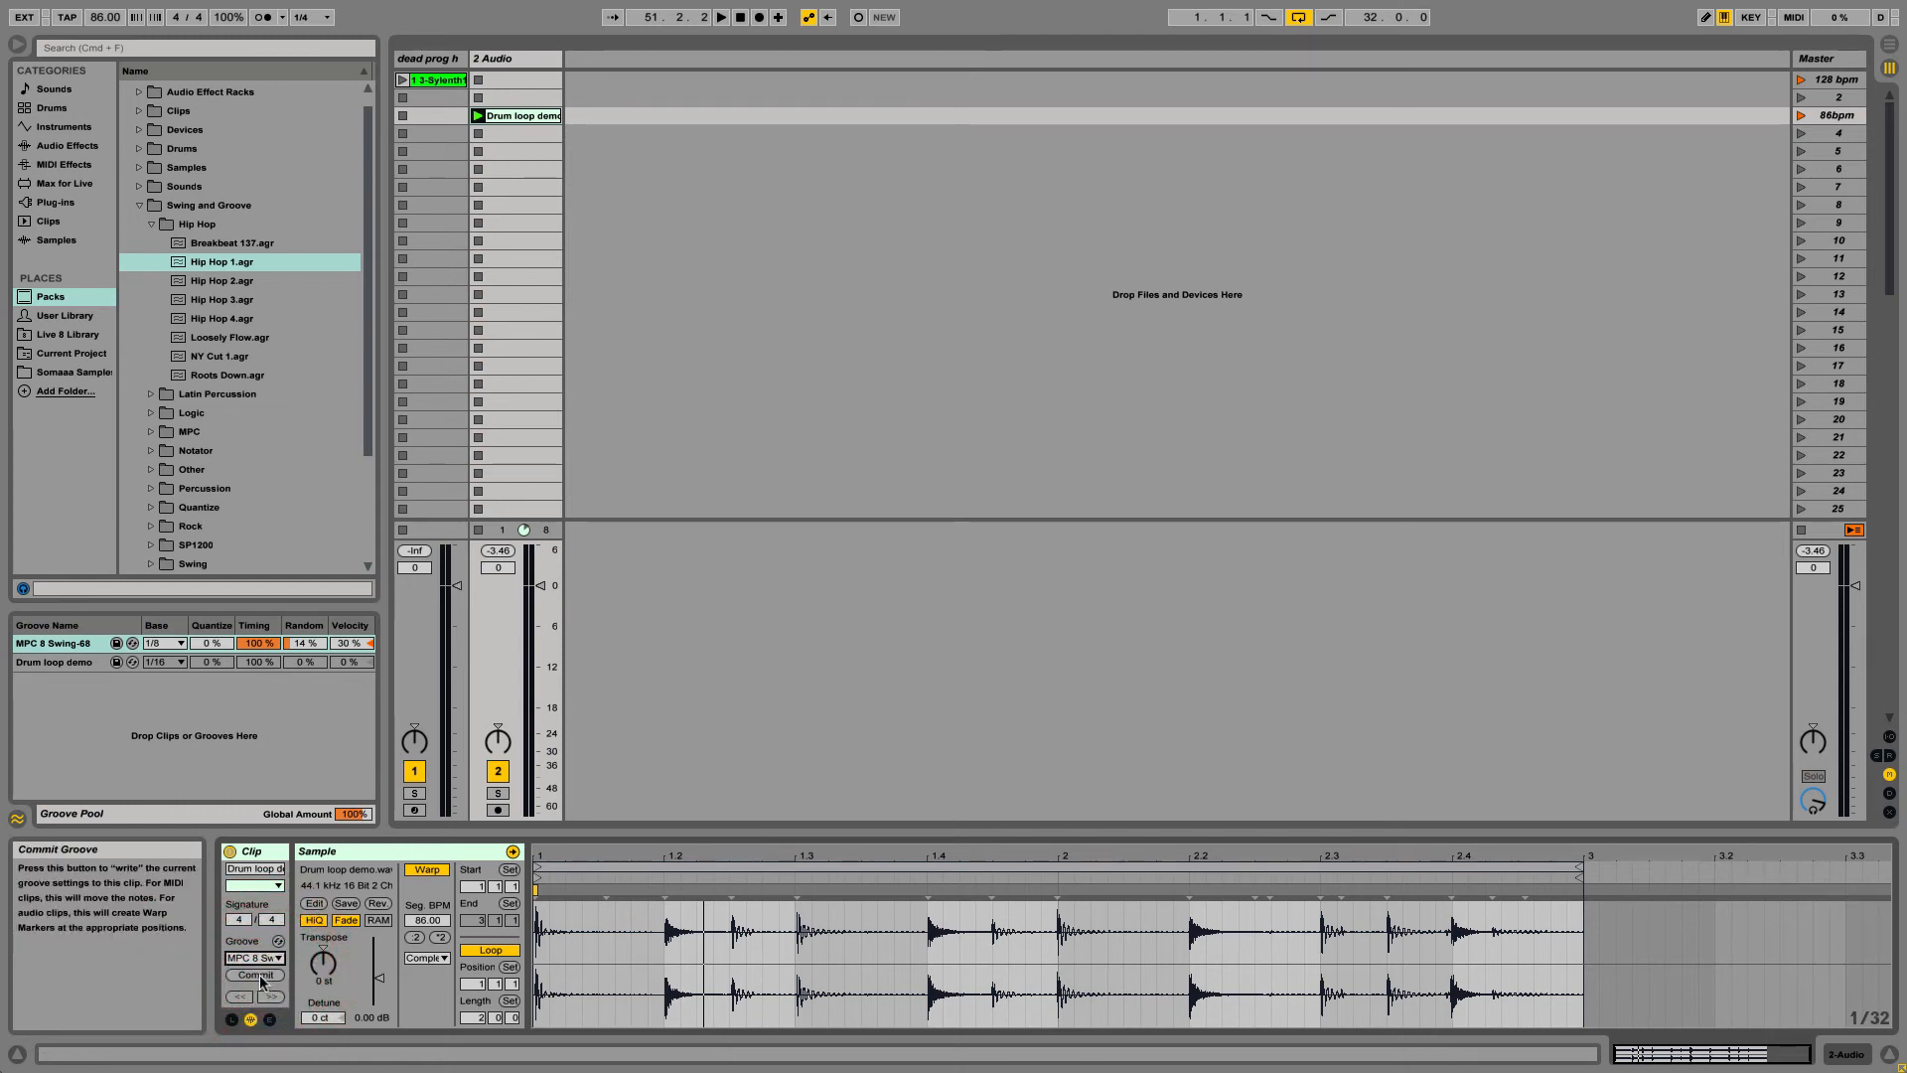
left_click(255, 974)
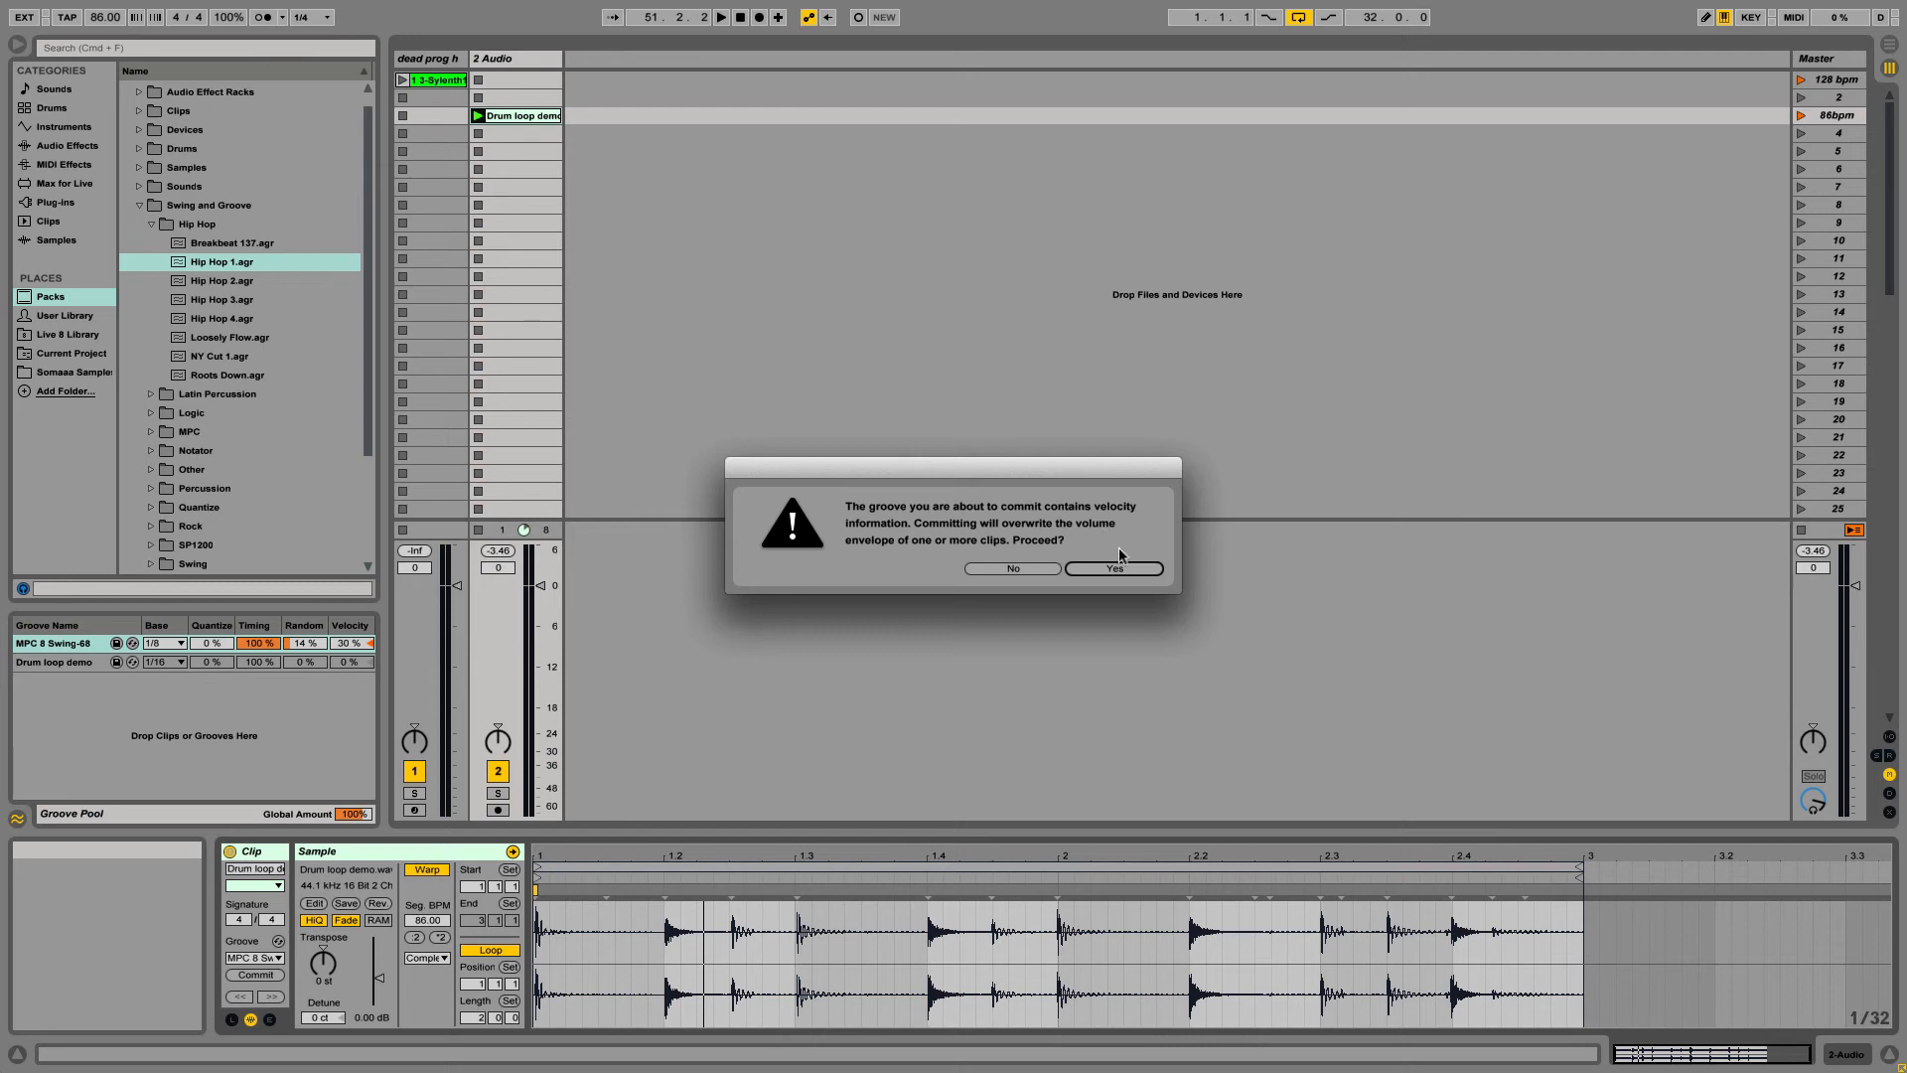
left_click(1113, 568)
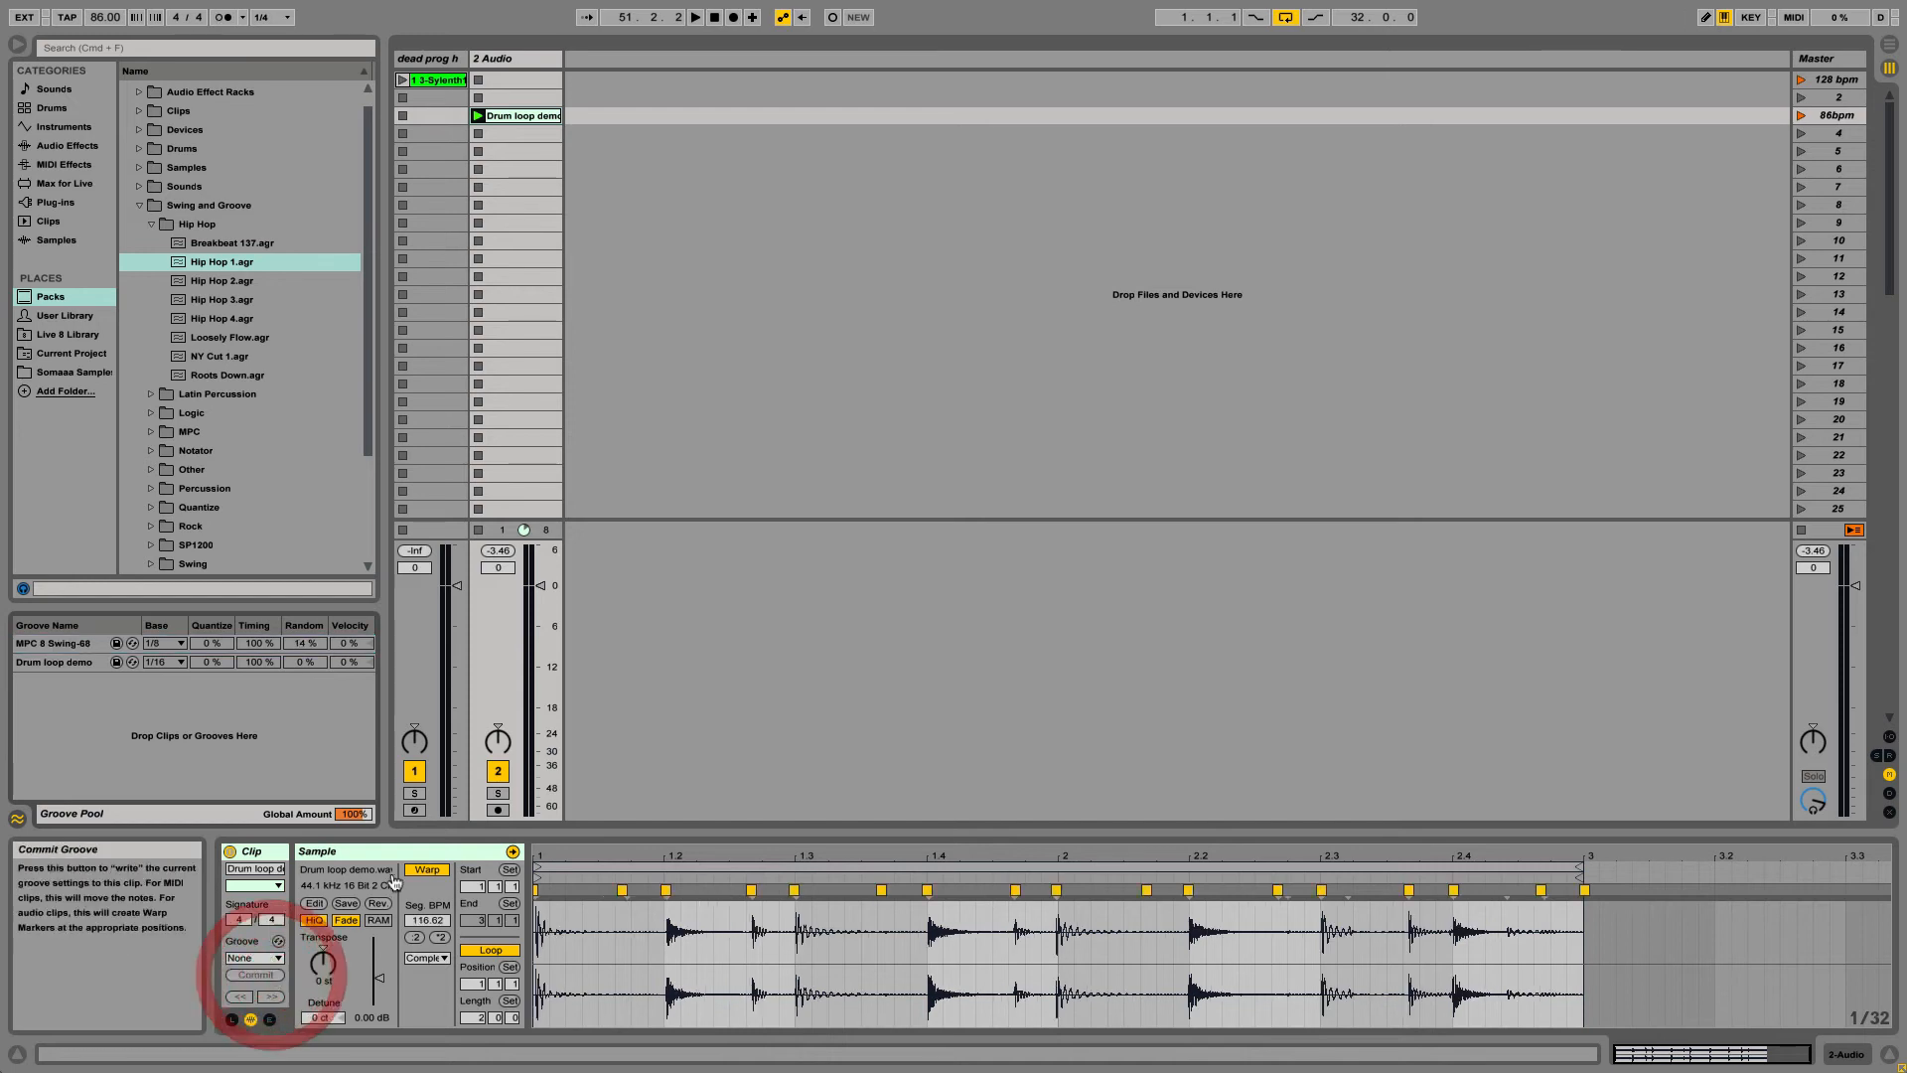
mouse_move(394, 880)
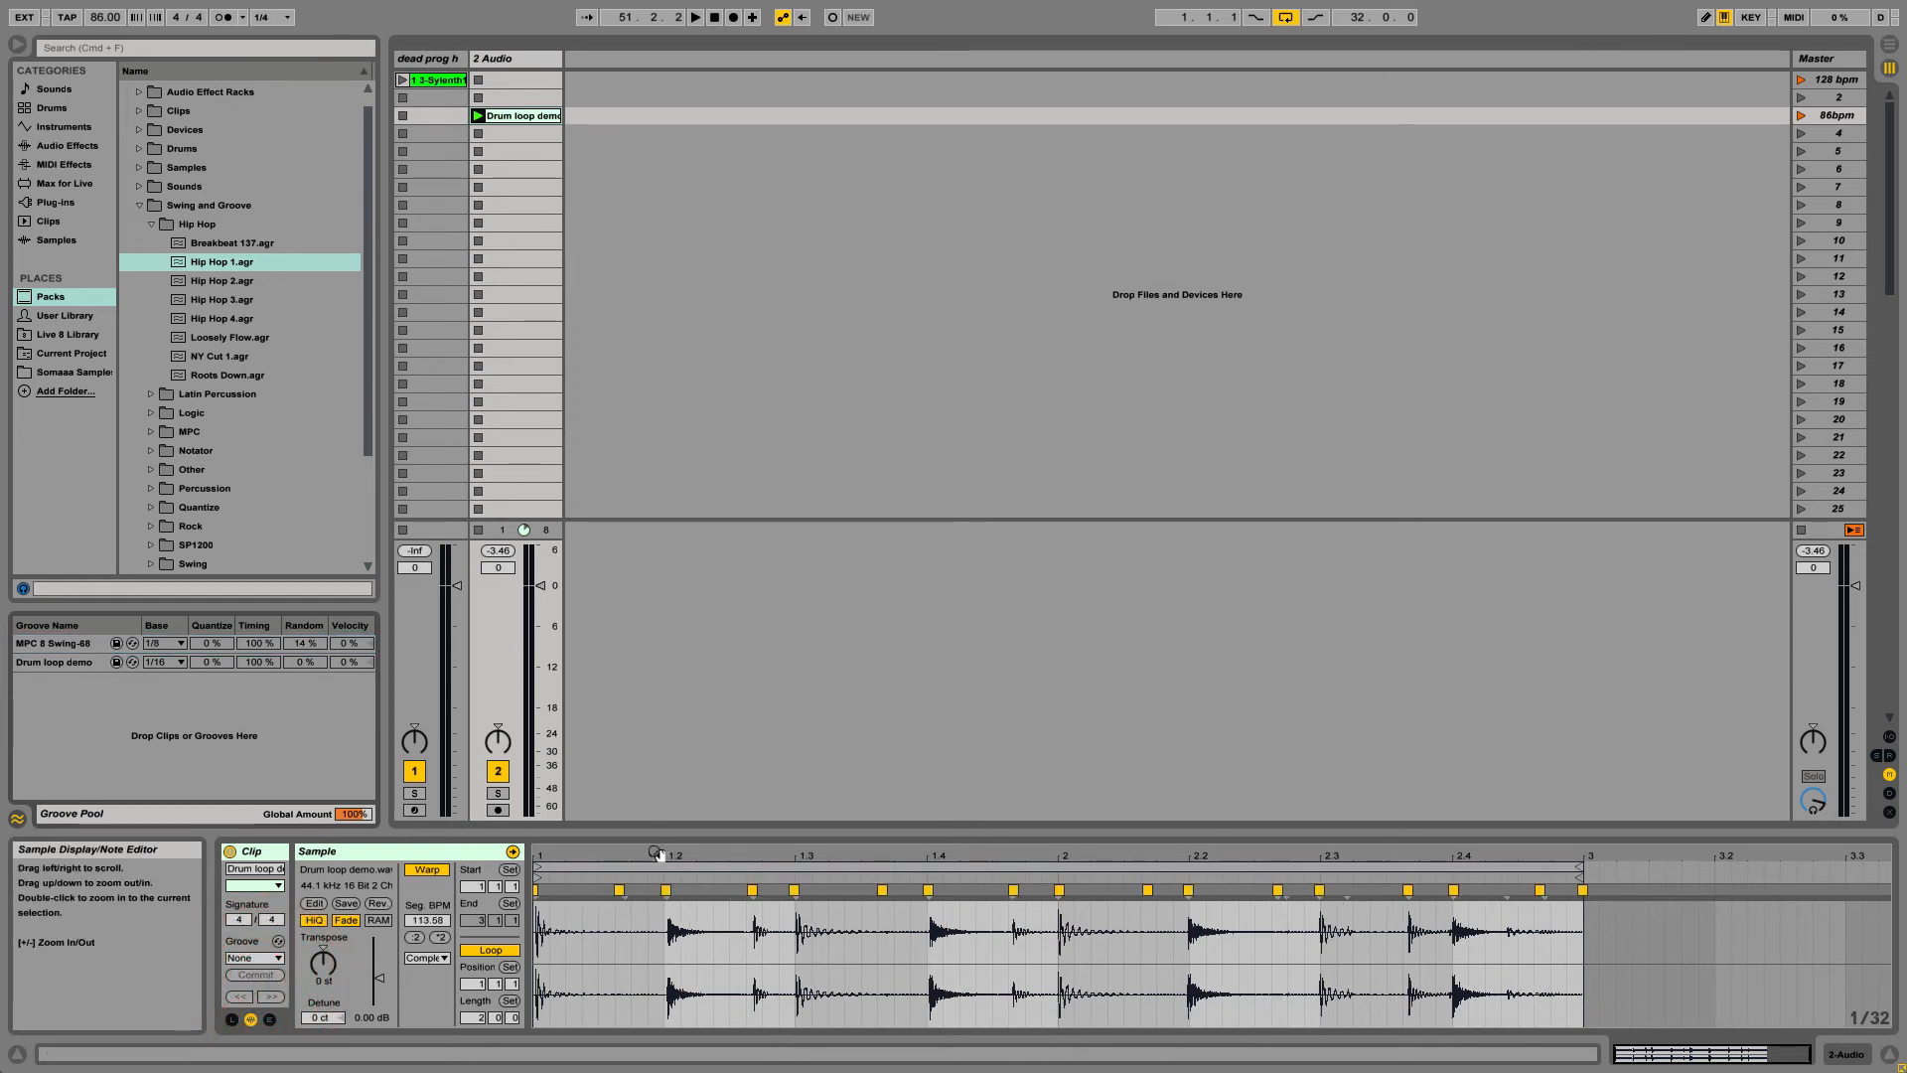
- Play the warped drum loop from partway through the clip
left_click(725, 18)
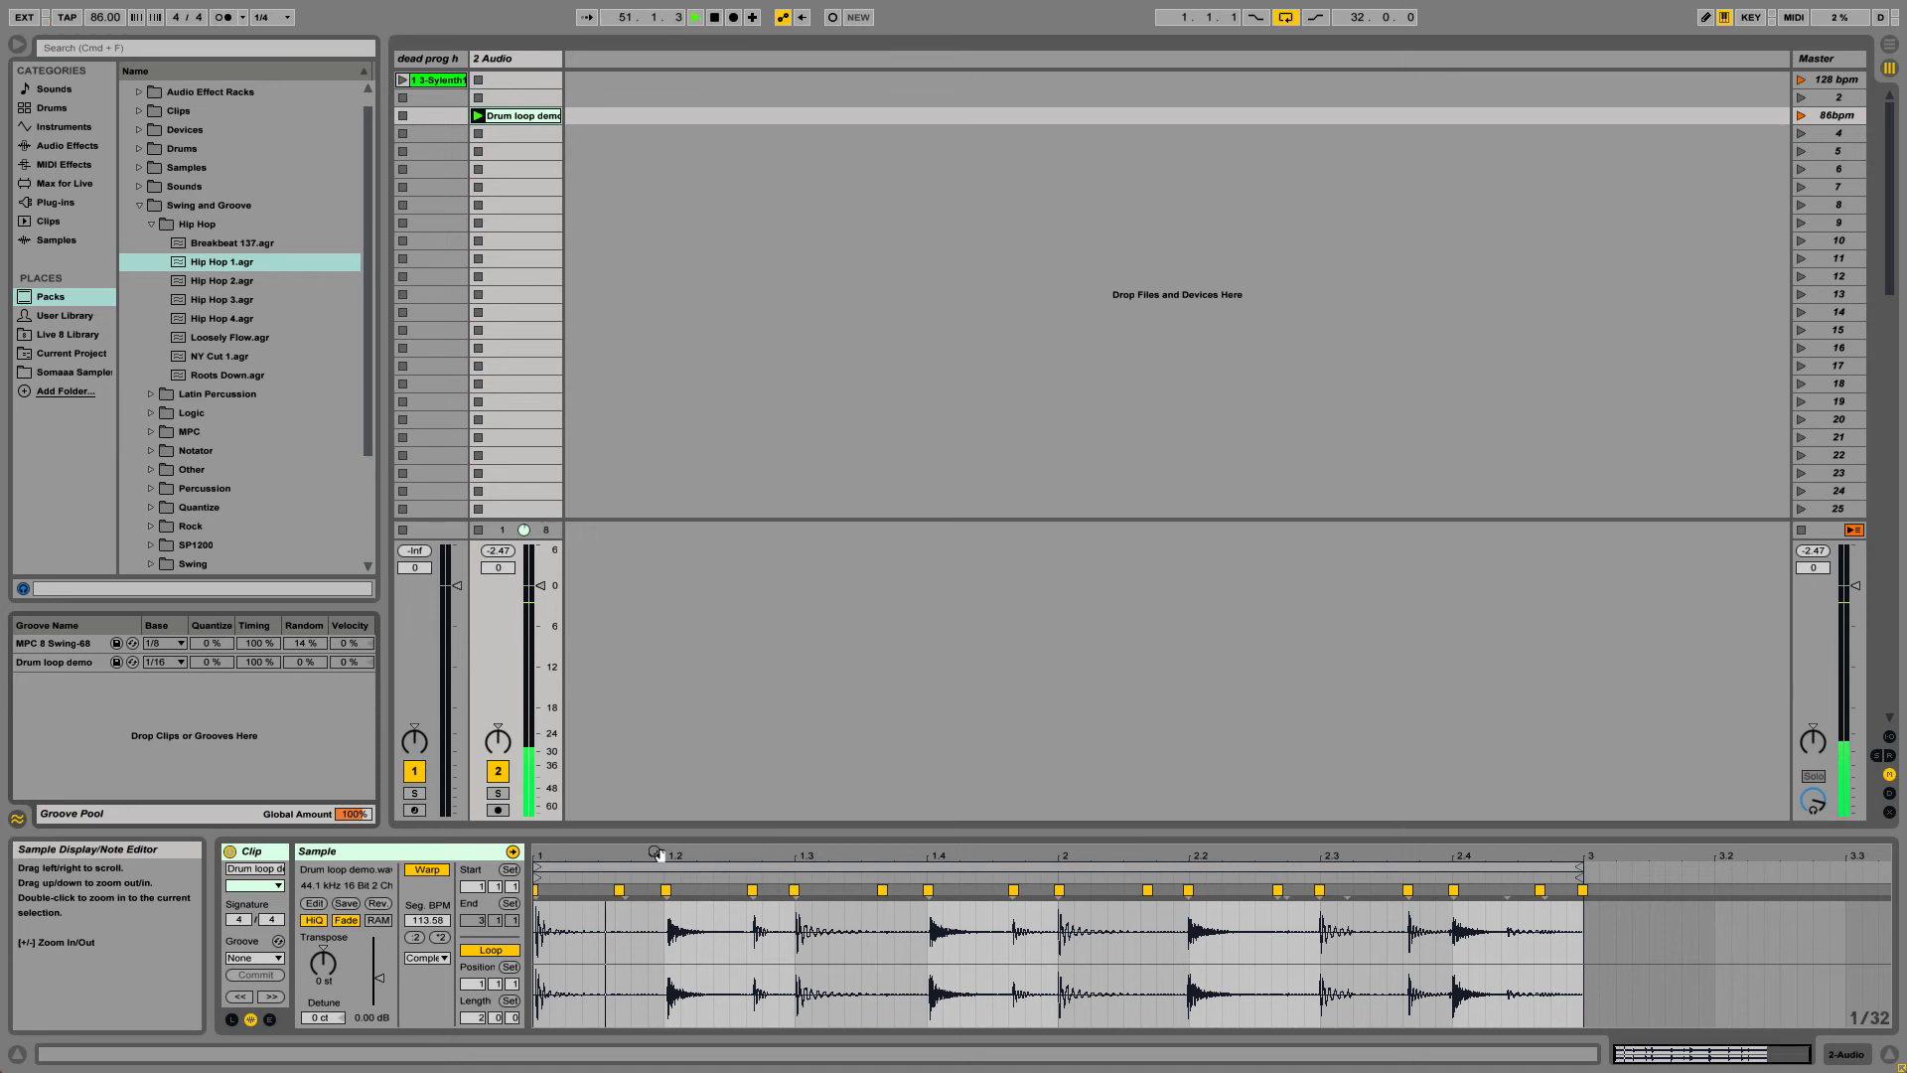